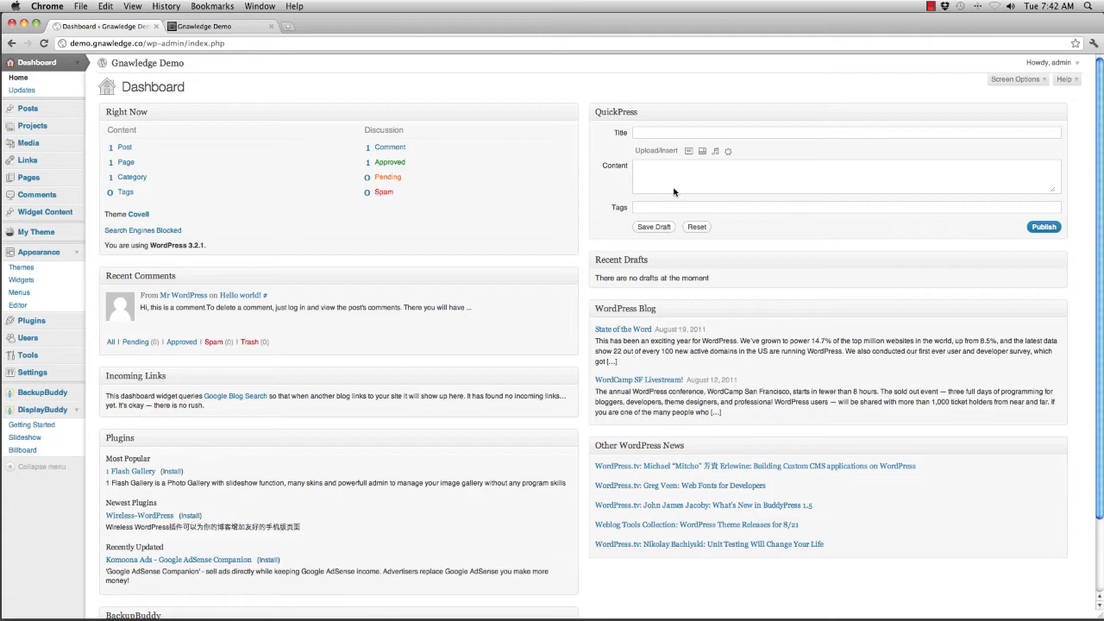
# Create a DisplayBuddy slideshow group named 'Main Slideshow'
pyautogui.scroll(-3)
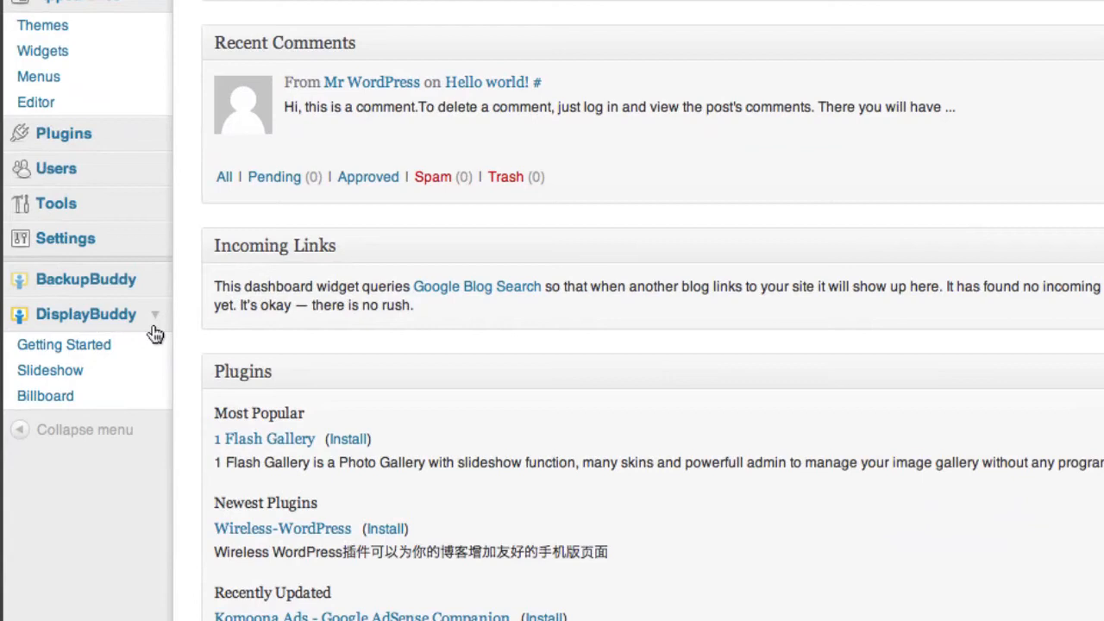
pyautogui.moveTo(117, 328)
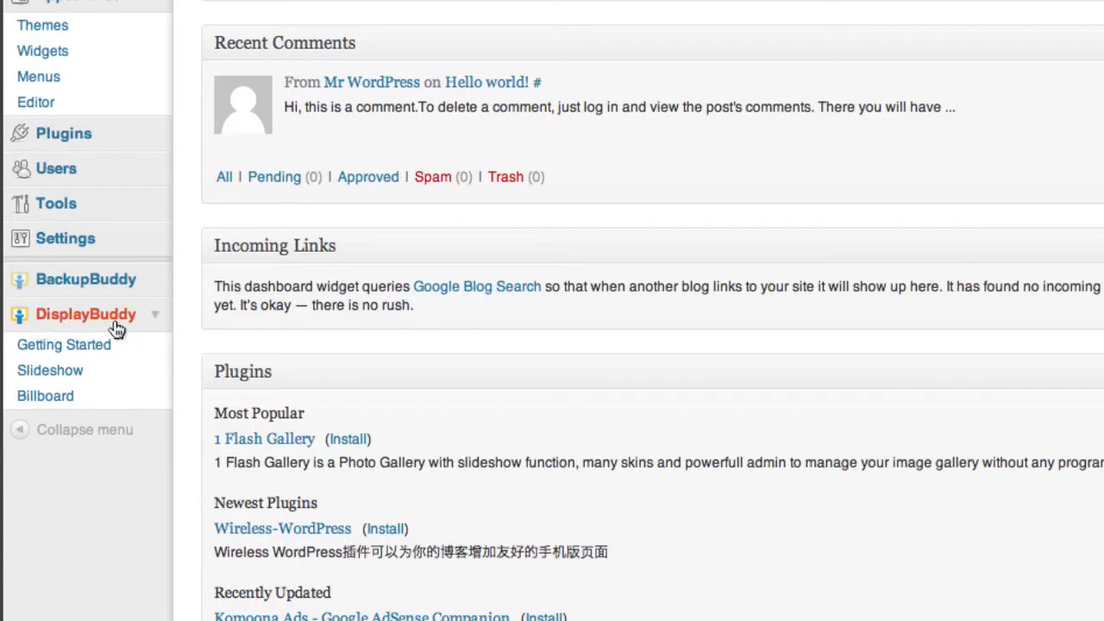
pyautogui.moveTo(138, 332)
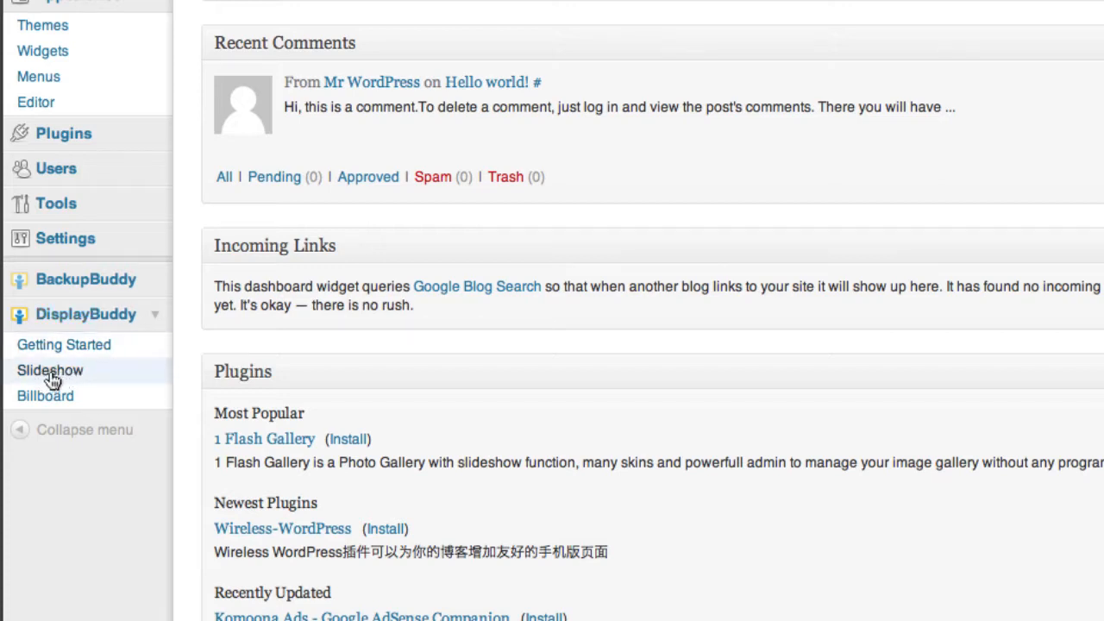
pyautogui.click(50, 370)
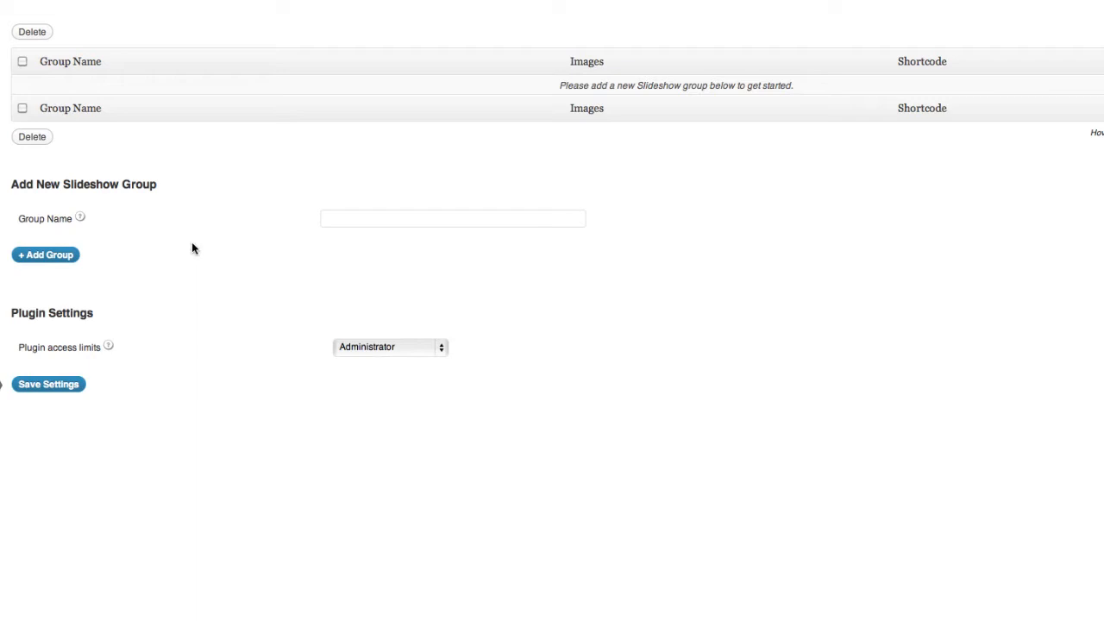
pyautogui.click(452, 218)
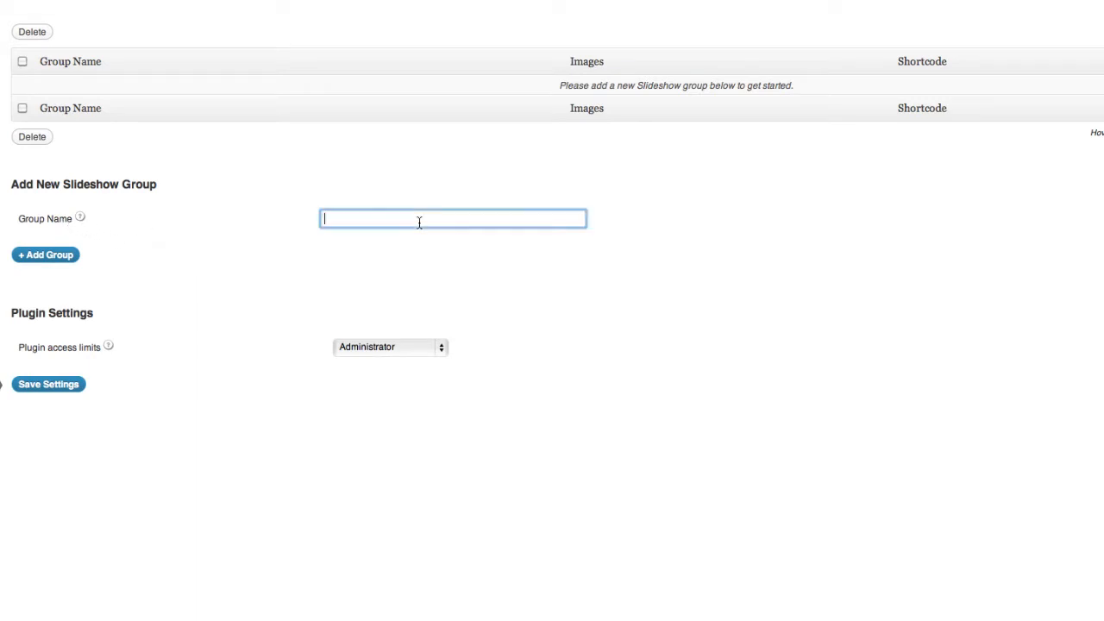
pyautogui.write('Main')
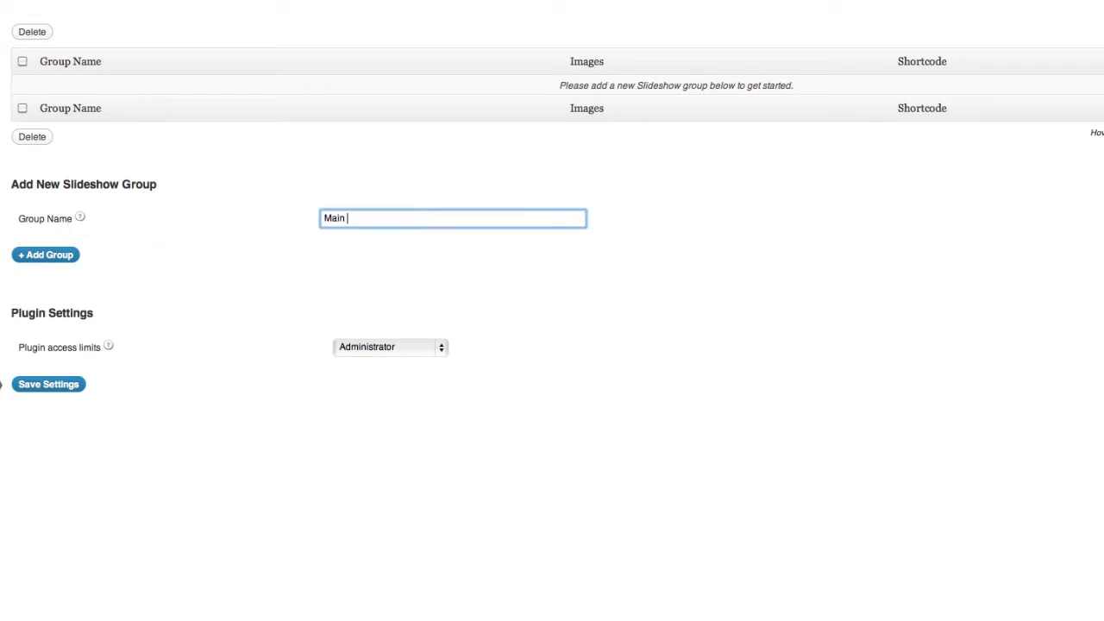
pyautogui.write('Slideshow')
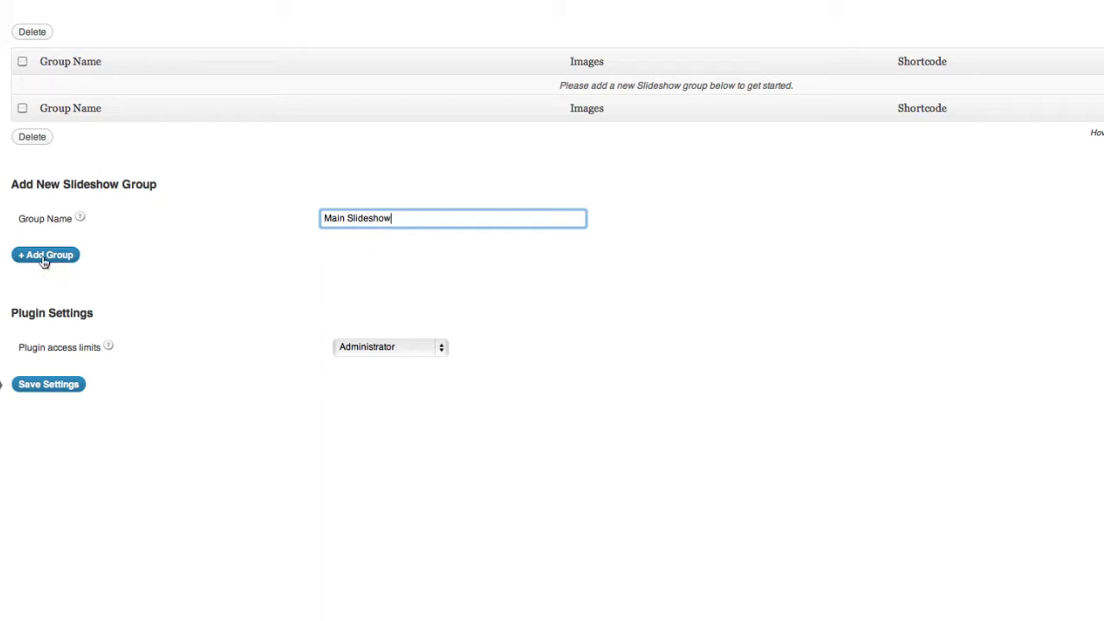
pyautogui.click(45, 255)
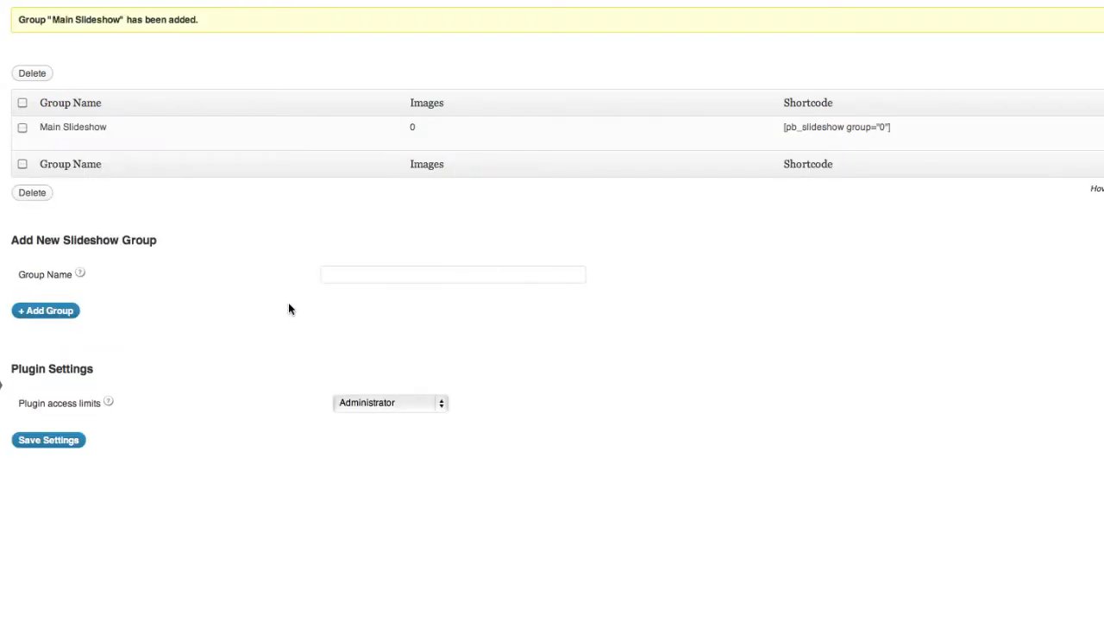
pyautogui.moveTo(73, 127)
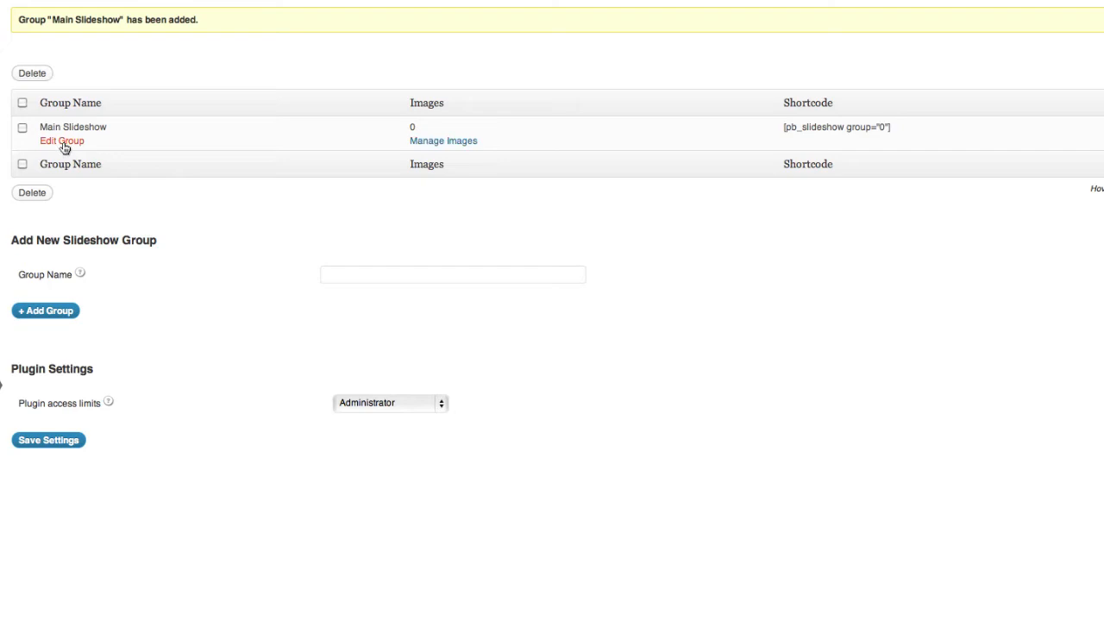
pyautogui.moveTo(273, 209)
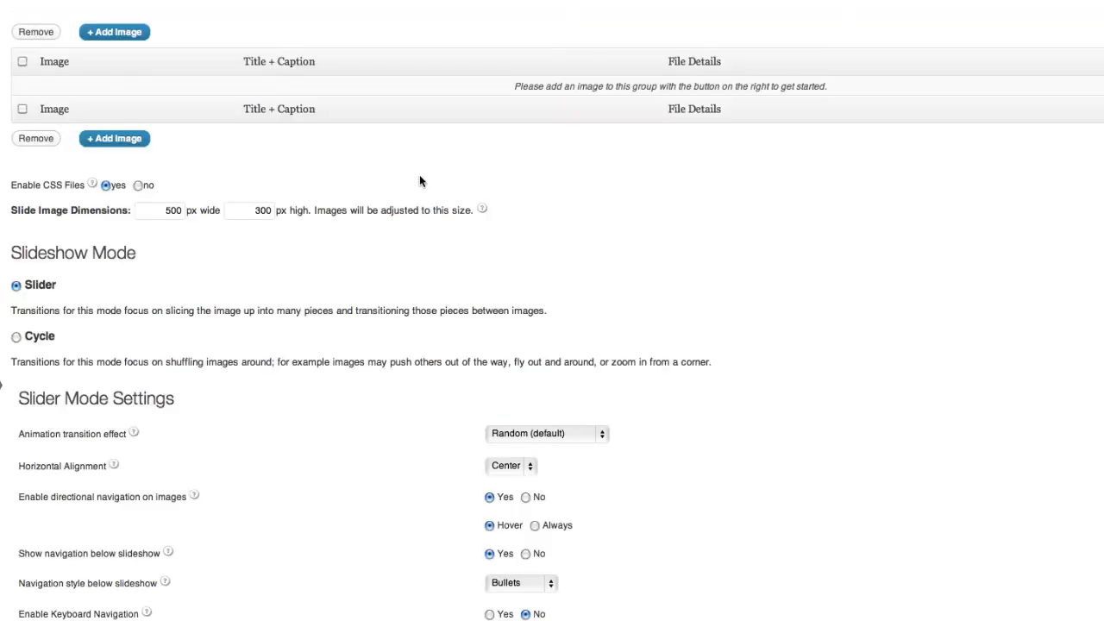
pyautogui.moveTo(85, 92)
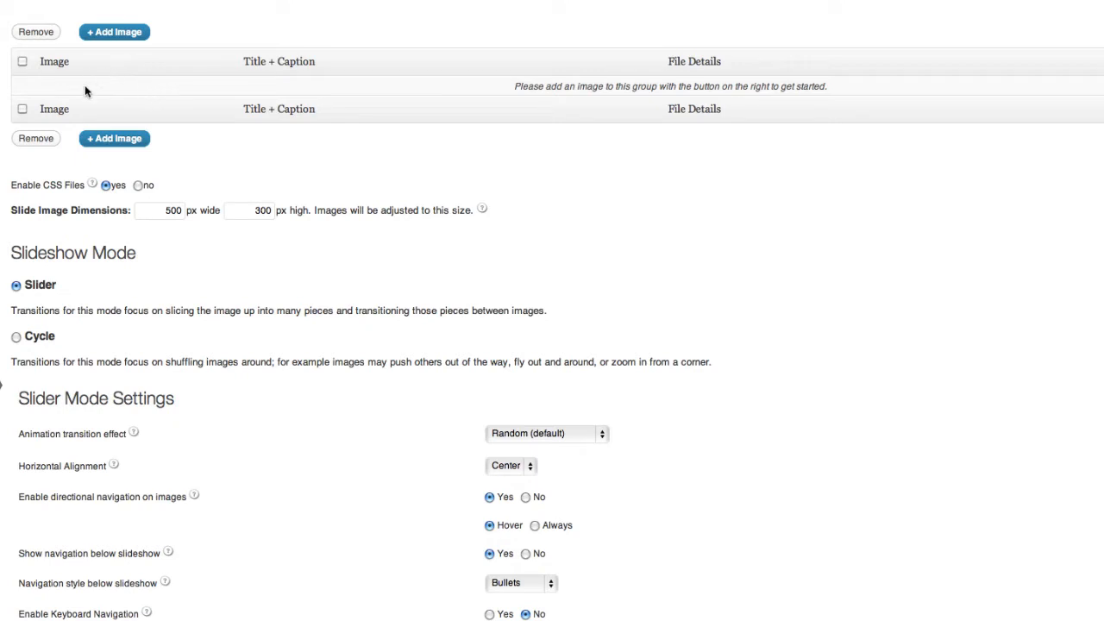
pyautogui.moveTo(165, 102)
pyautogui.write('400')
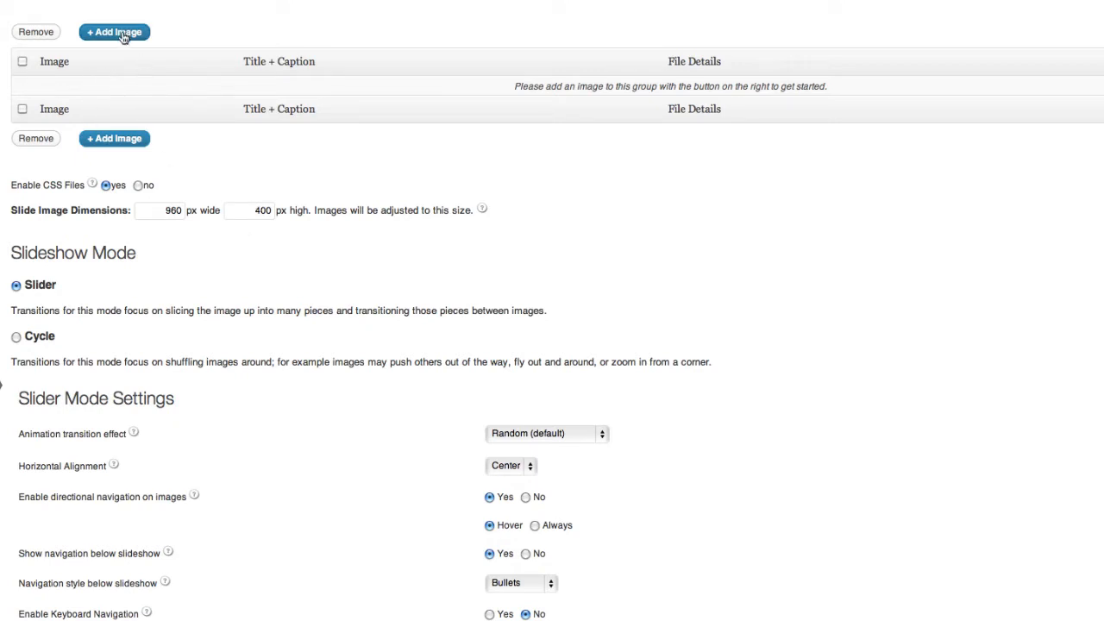
# Open the window for adding images to the Main Slideshow group
pyautogui.click(114, 32)
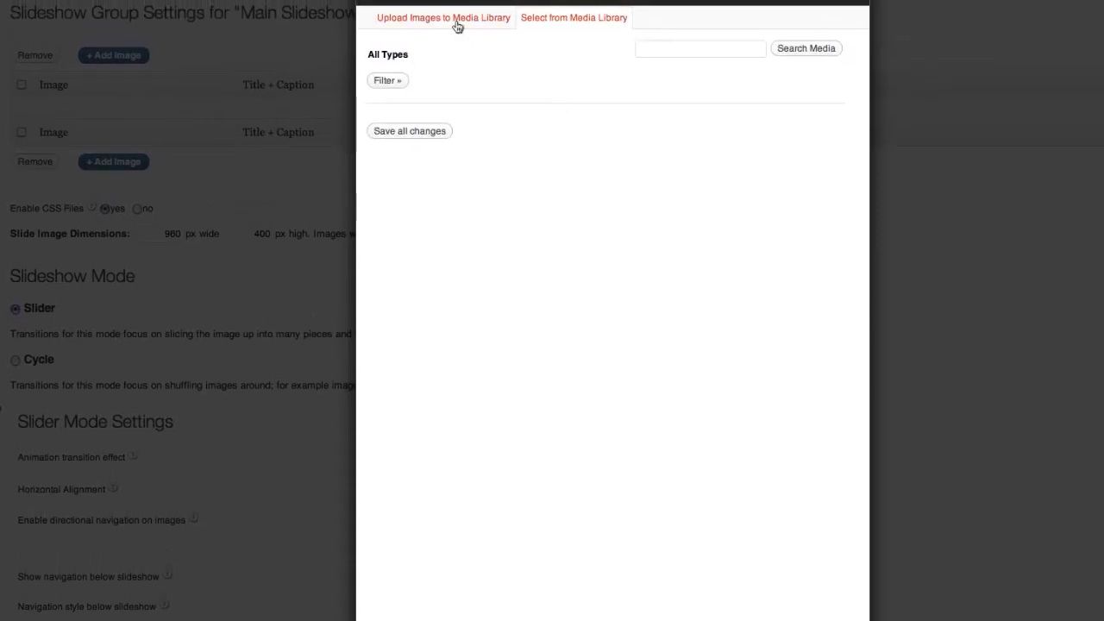
# Upload clouds1–clouds4.jpg from Desktop/images into the media library
pyautogui.click(443, 17)
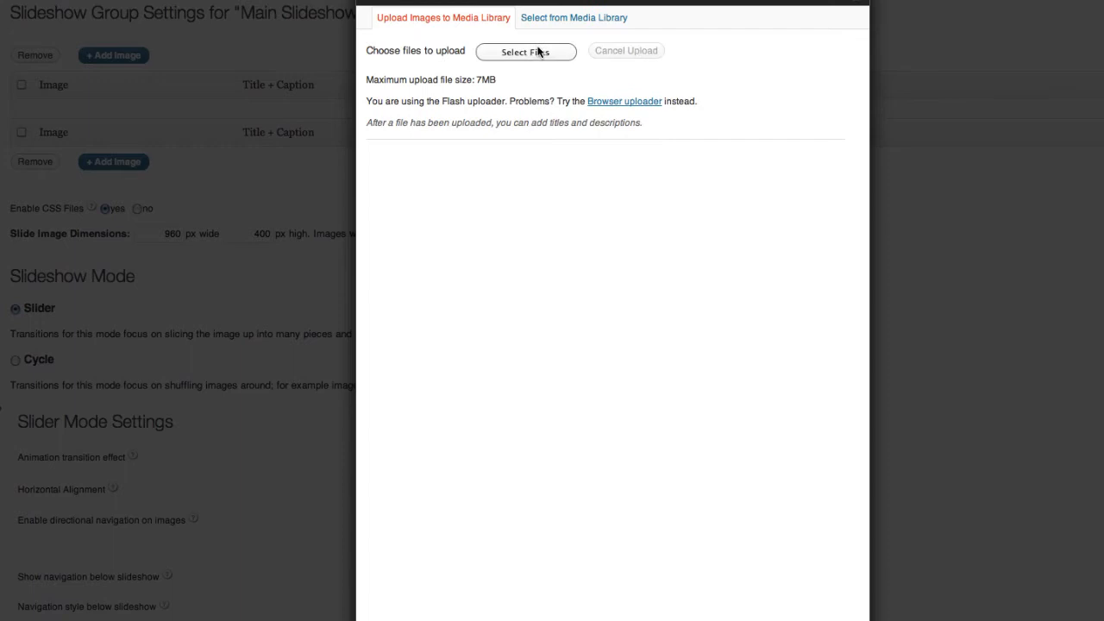
pyautogui.click(526, 52)
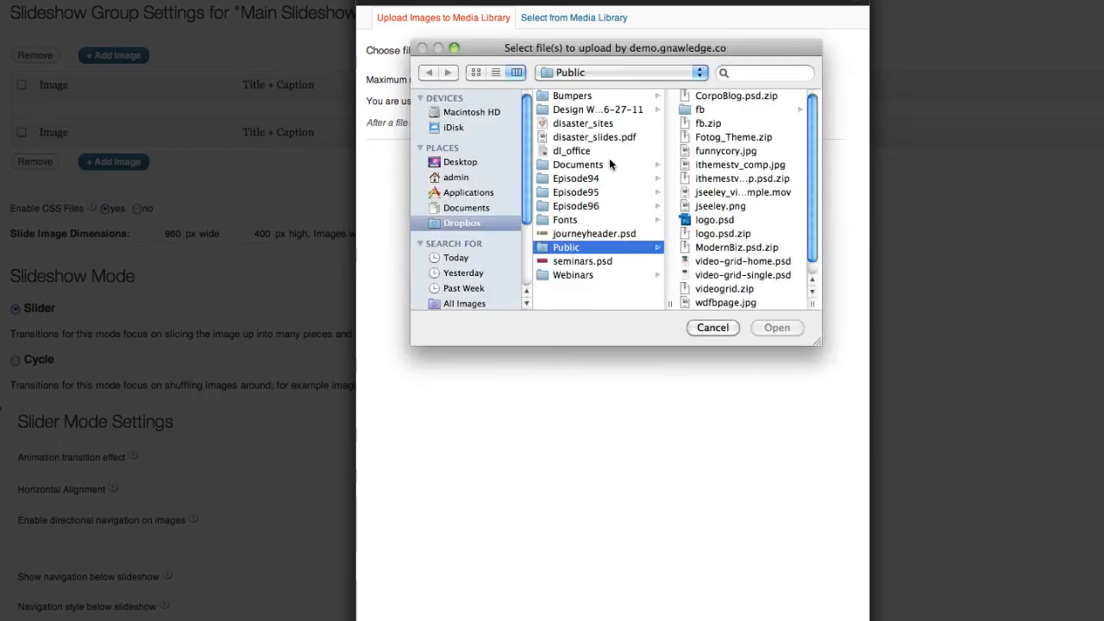
pyautogui.click(459, 162)
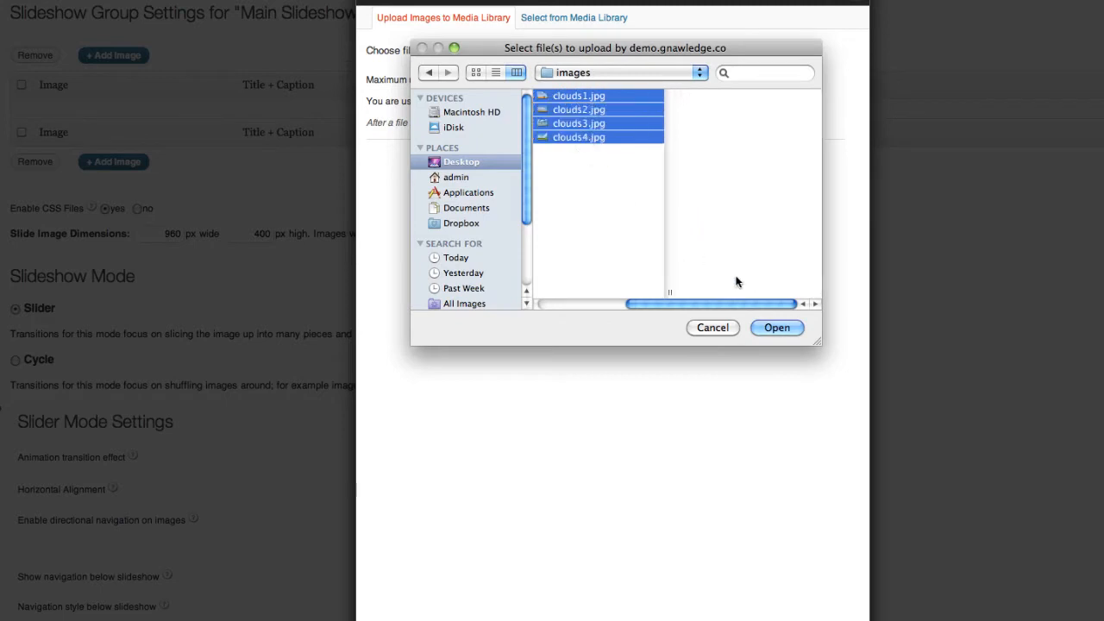
pyautogui.click(776, 327)
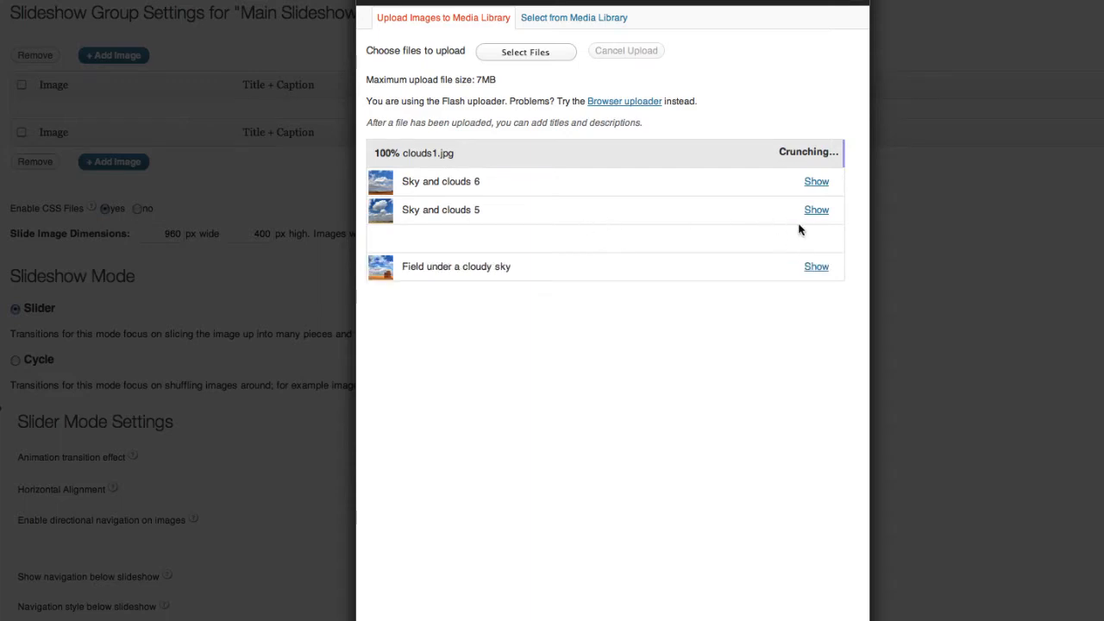
# Add the 'Sky and clouds 6' image to Main Slideshow
pyautogui.click(816, 182)
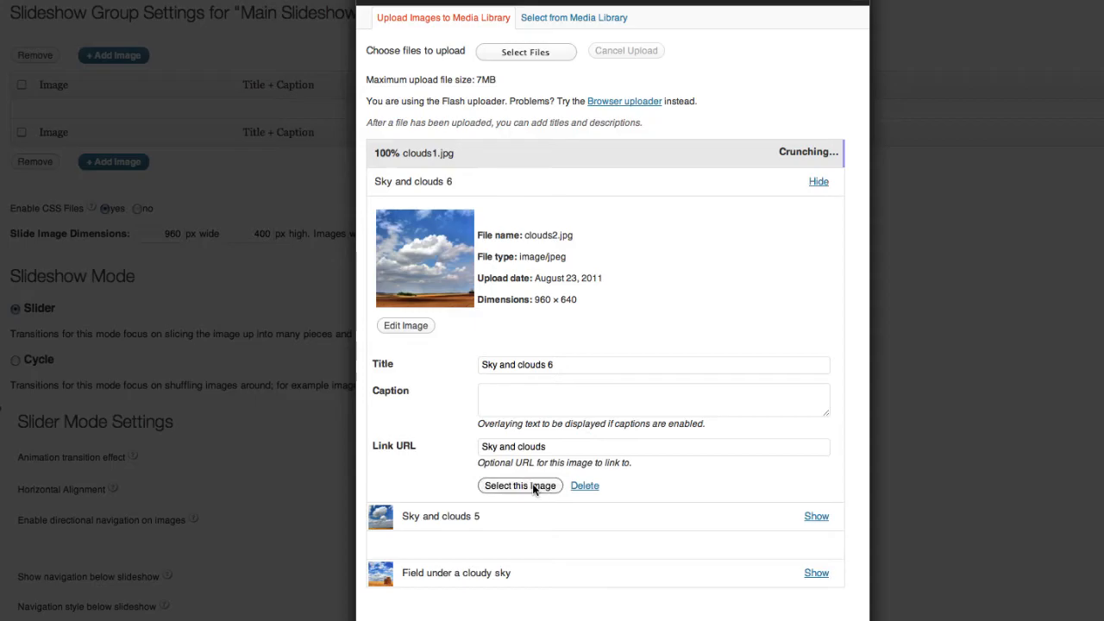
pyautogui.click(519, 485)
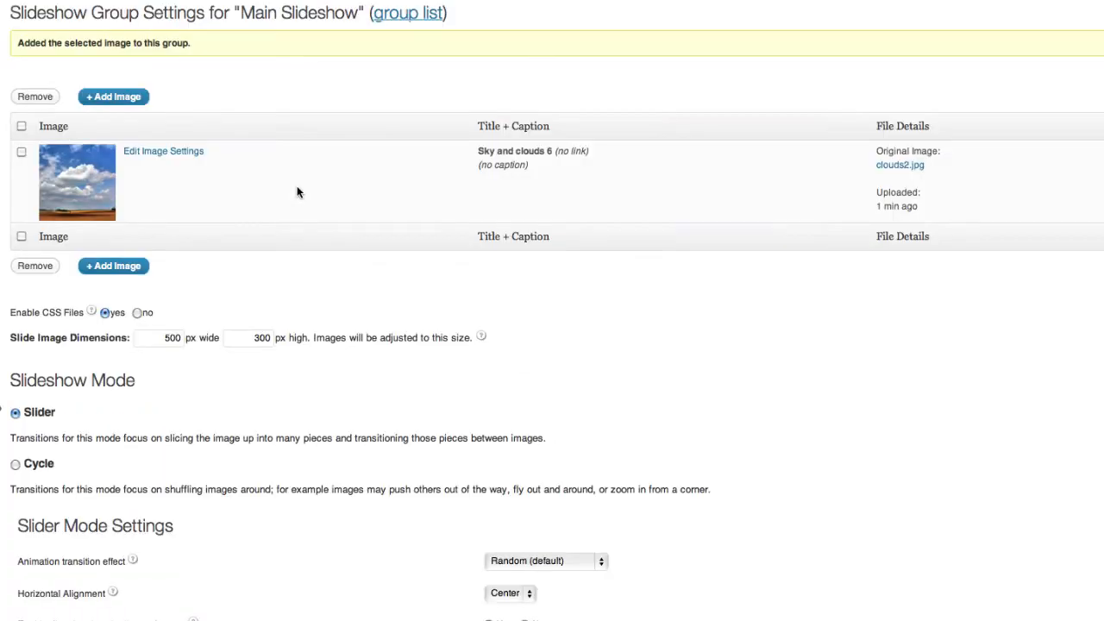
pyautogui.moveTo(163, 151)
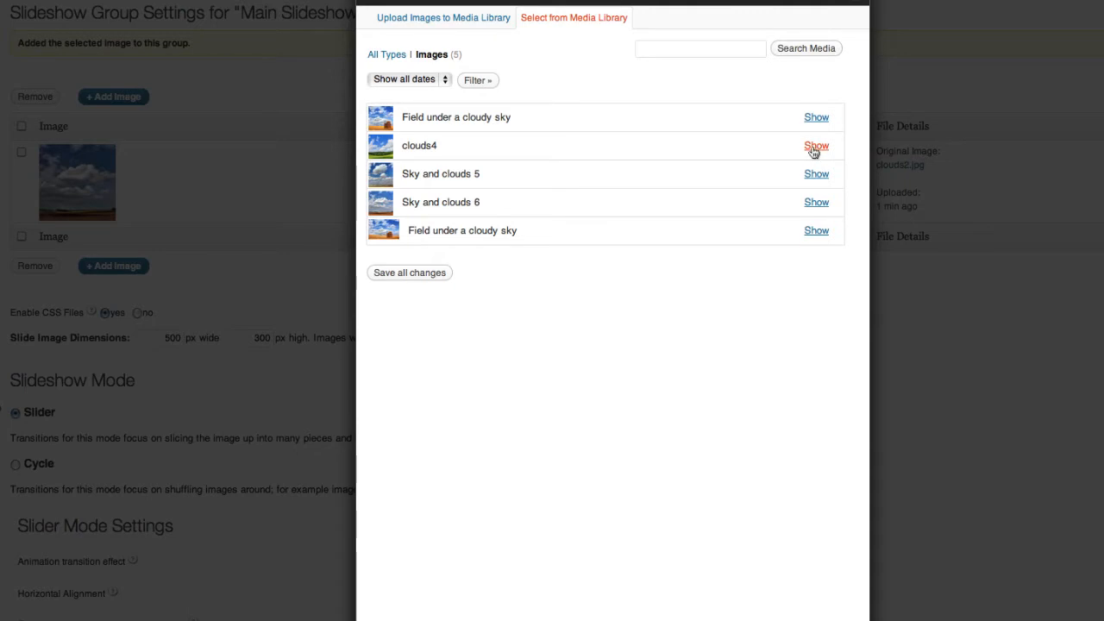
# Add clouds4, 'Field under a cloudy sky' and 'Sky and clouds 5' to the group
pyautogui.click(815, 145)
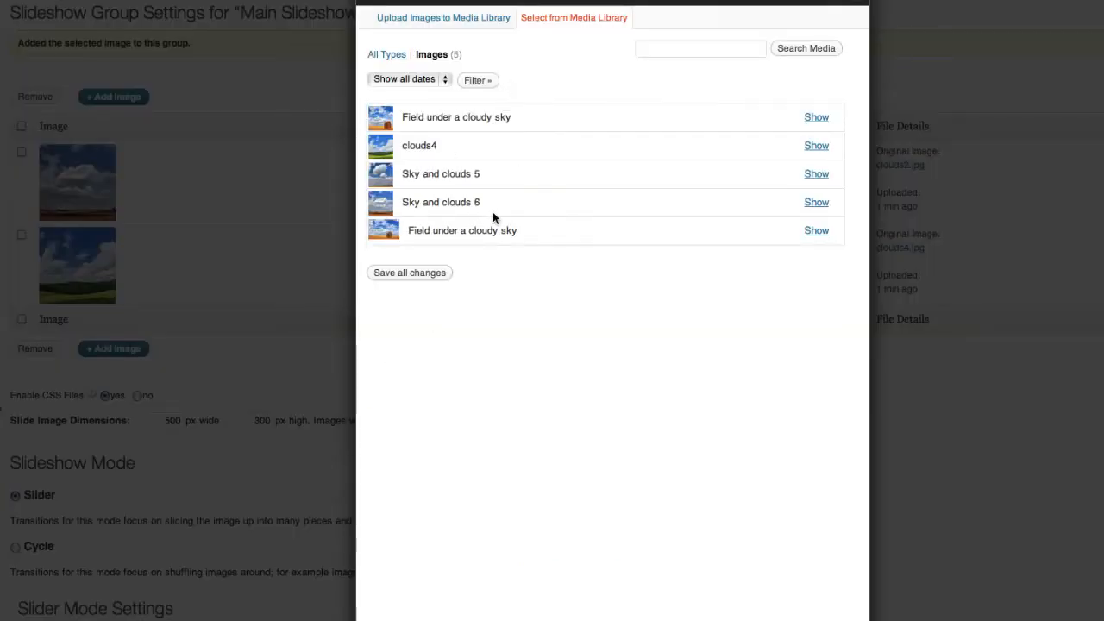
pyautogui.moveTo(792, 146)
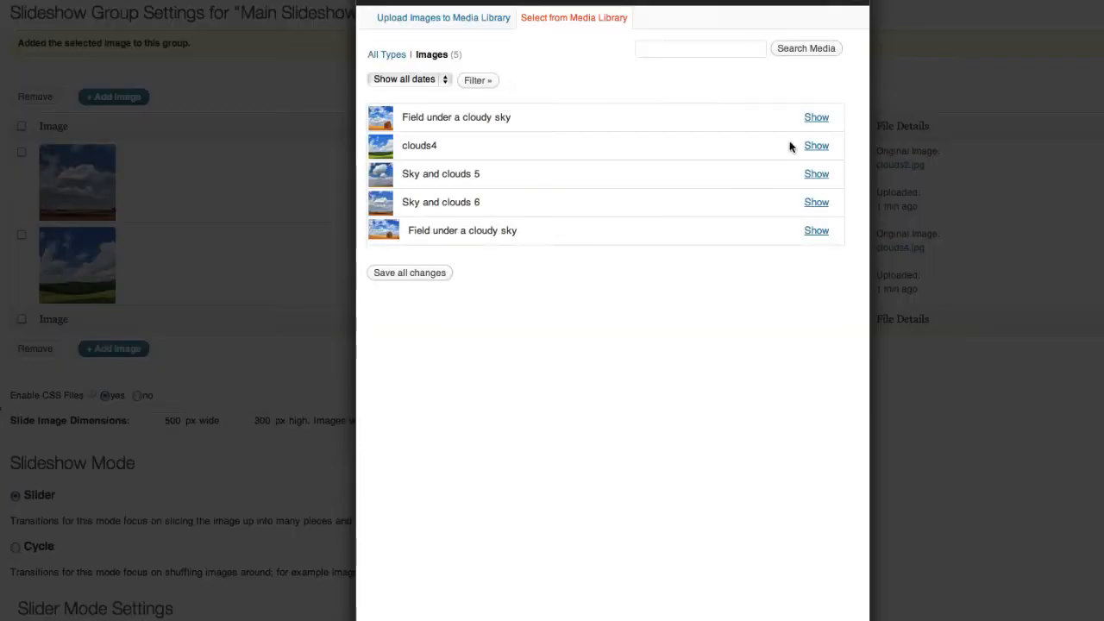
pyautogui.click(815, 117)
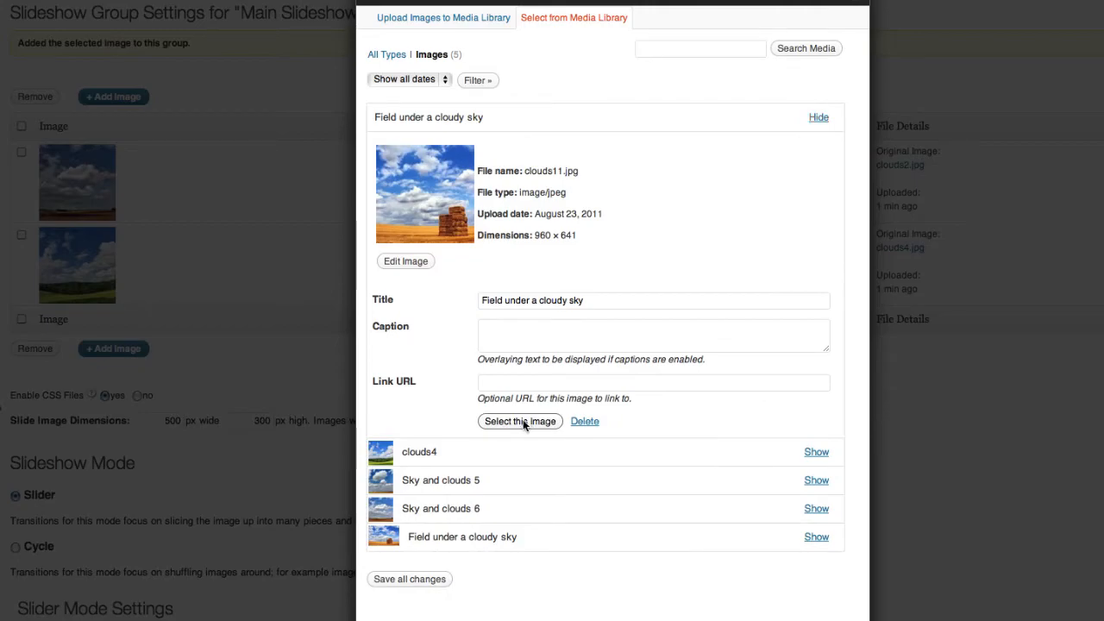
pyautogui.click(520, 421)
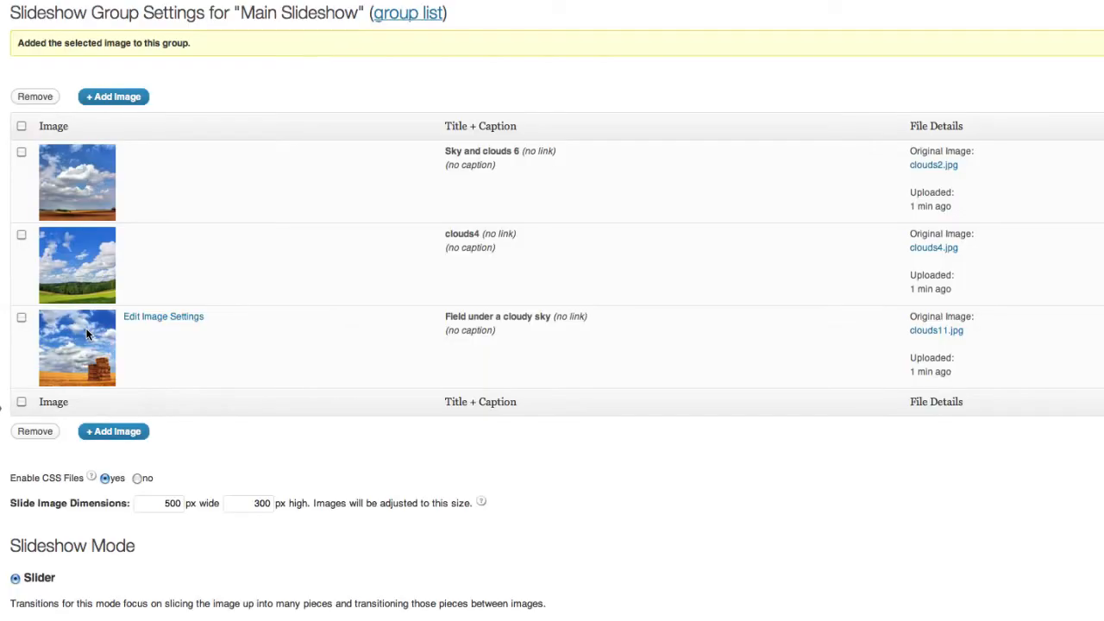
pyautogui.click(113, 96)
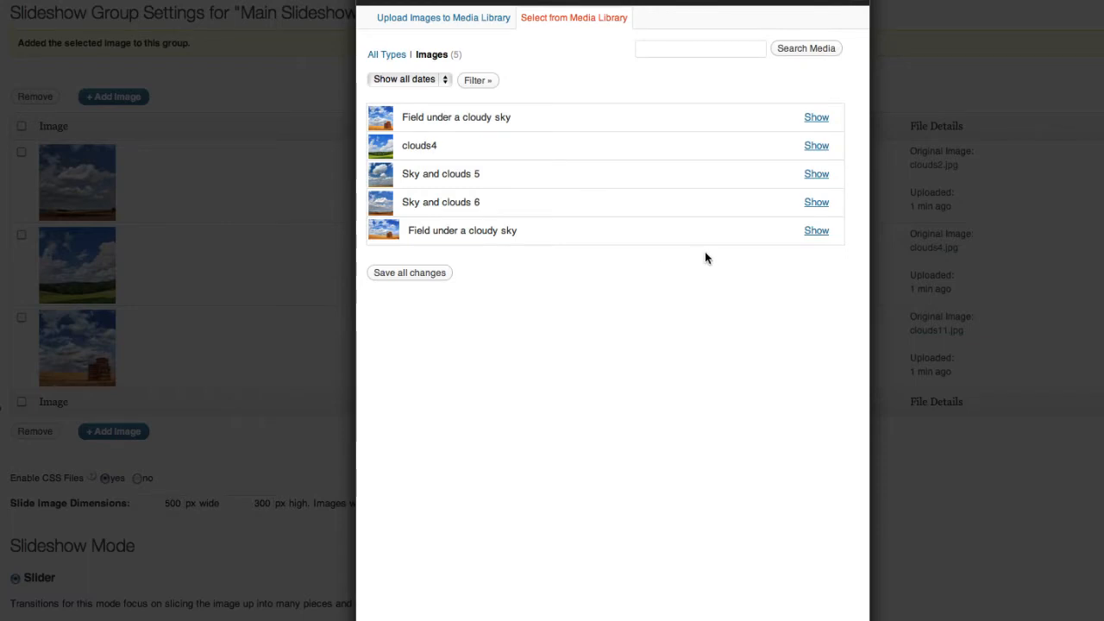
pyautogui.moveTo(721, 157)
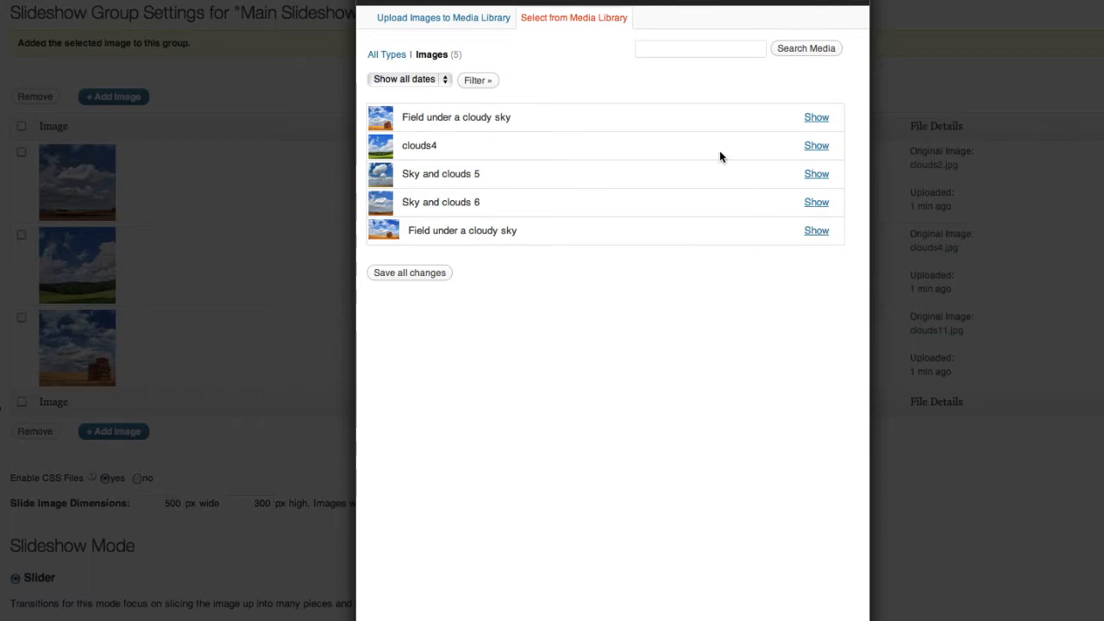
pyautogui.click(815, 173)
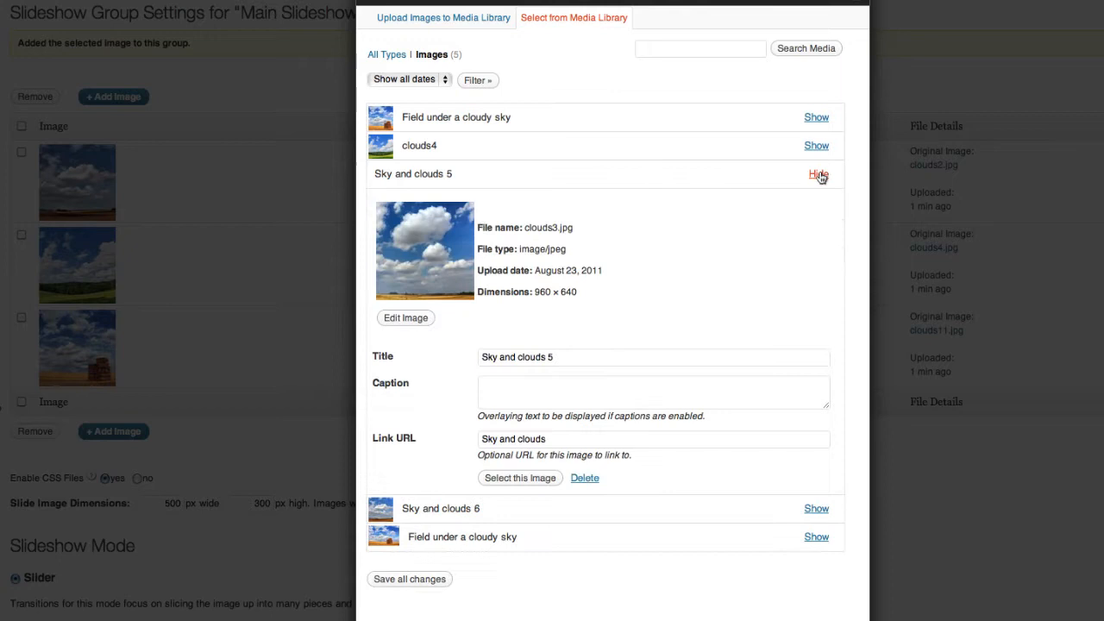
pyautogui.moveTo(447, 555)
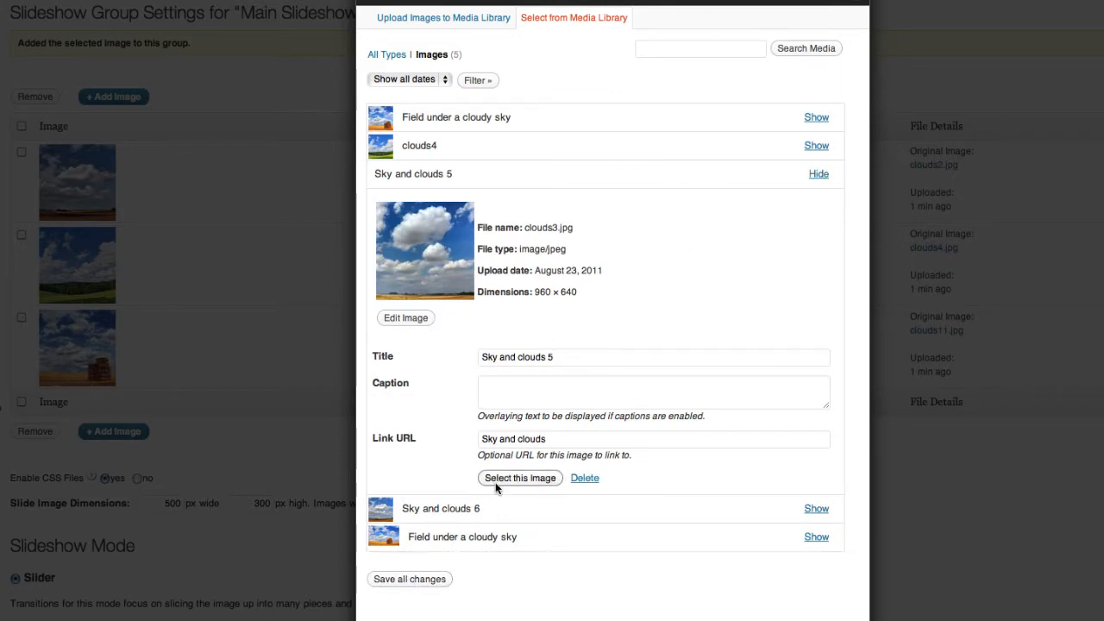
pyautogui.click(519, 478)
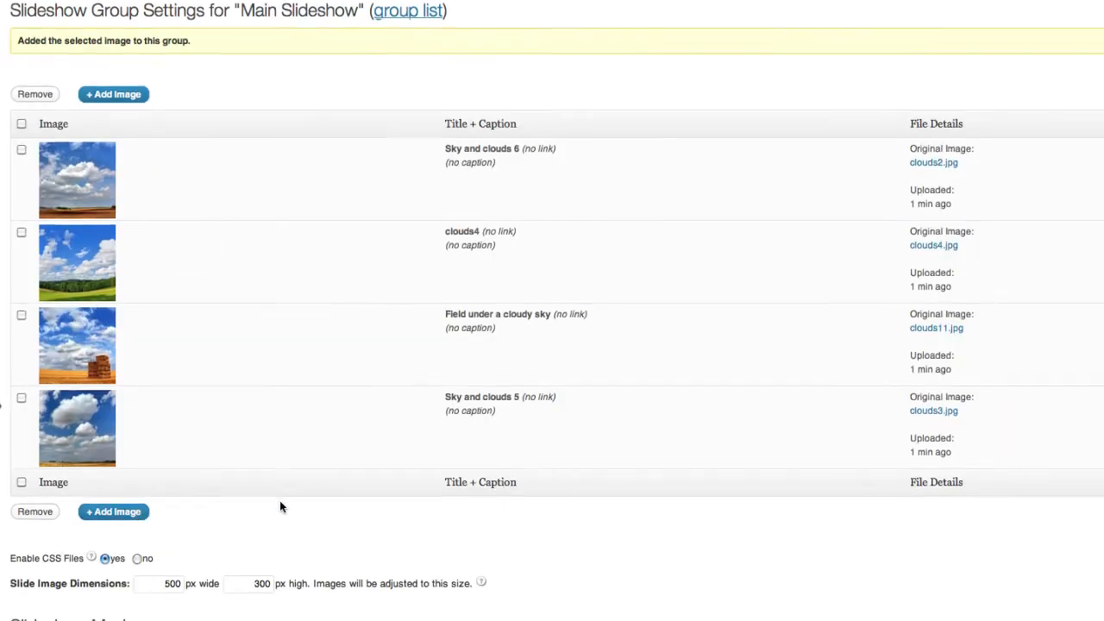
# Set the slide image height to 400 px, keeping 960 px width
pyautogui.scroll(-3)
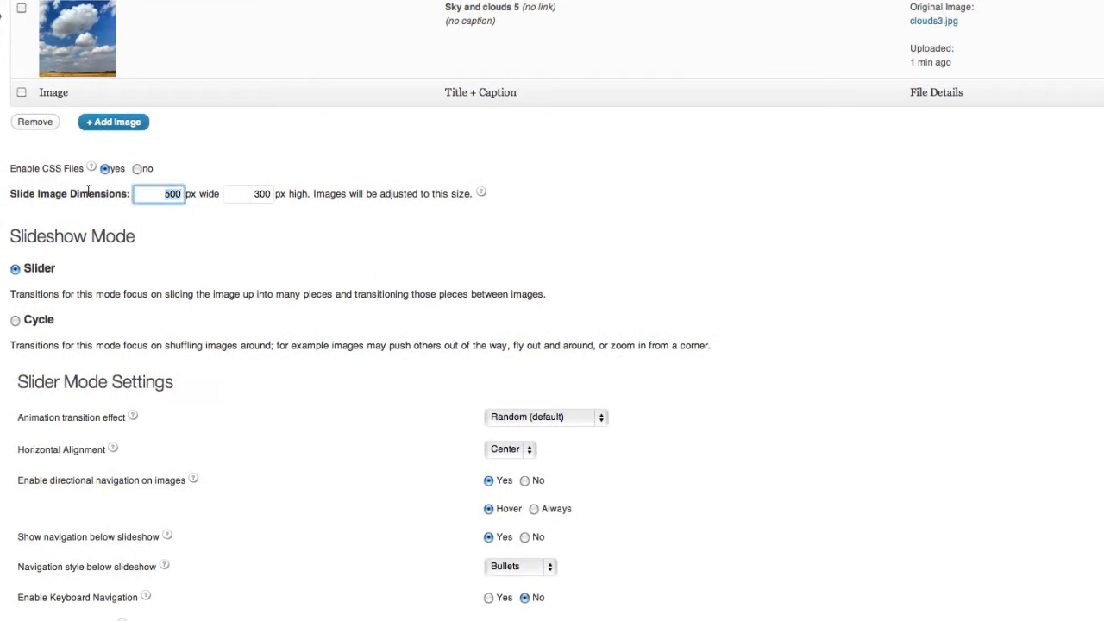
pyautogui.click(249, 193)
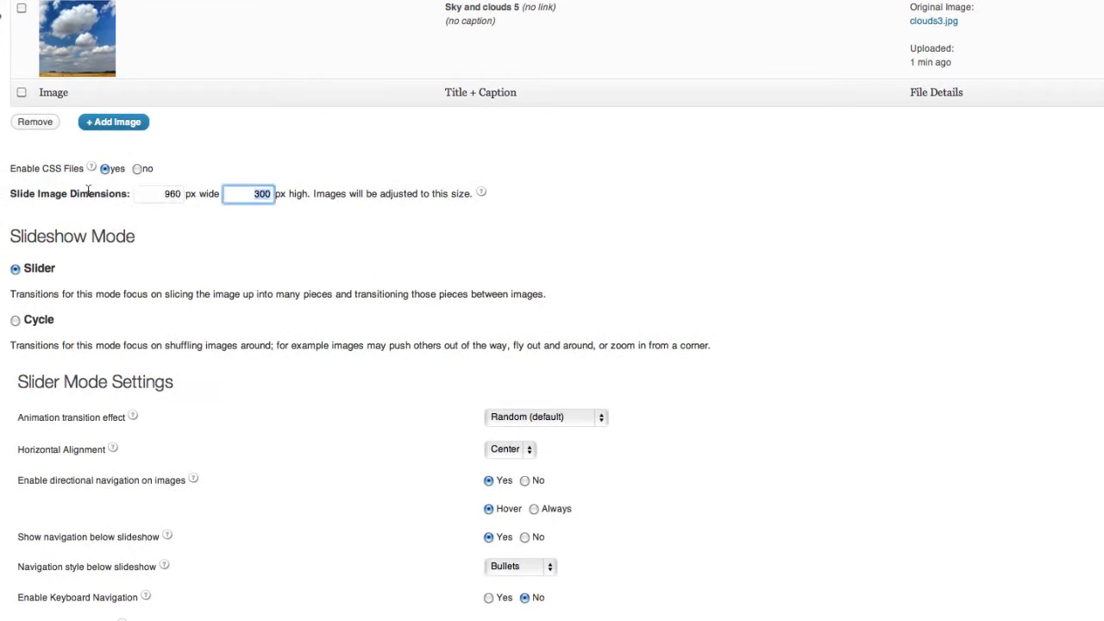
pyautogui.write('400')
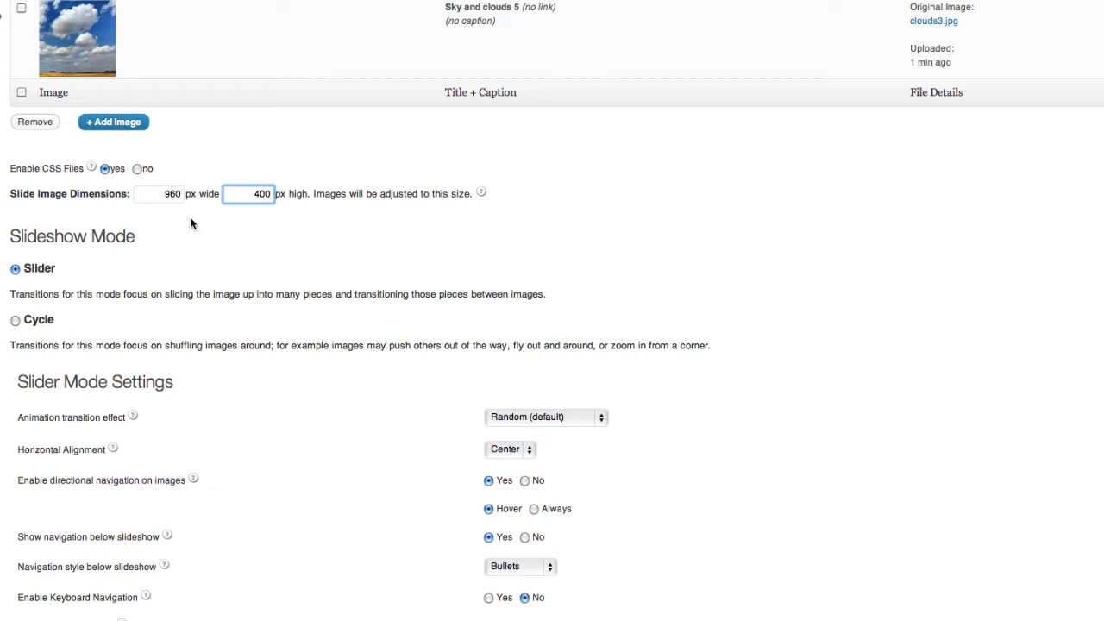
pyautogui.scroll(-3)
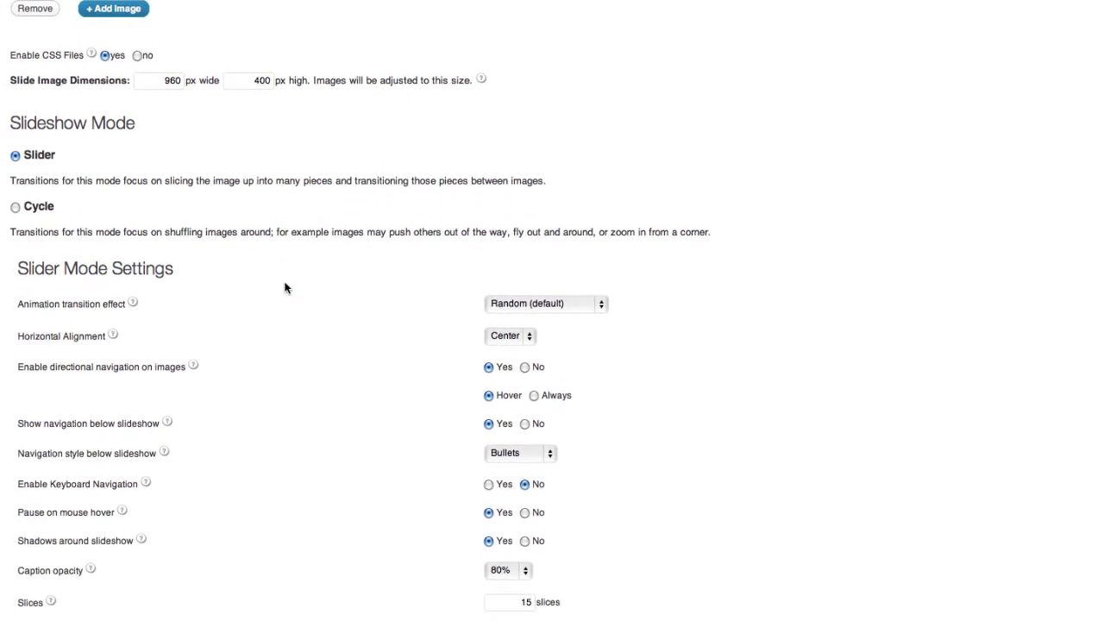
# Set the slider's transition effect to Fade
pyautogui.scroll(-3)
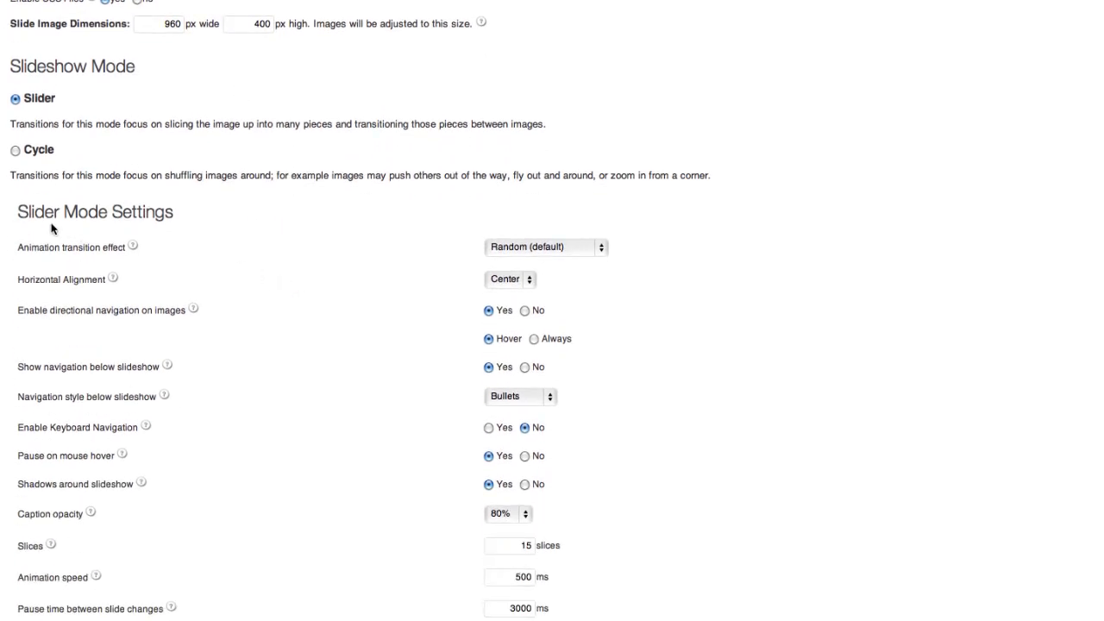
pyautogui.moveTo(274, 275)
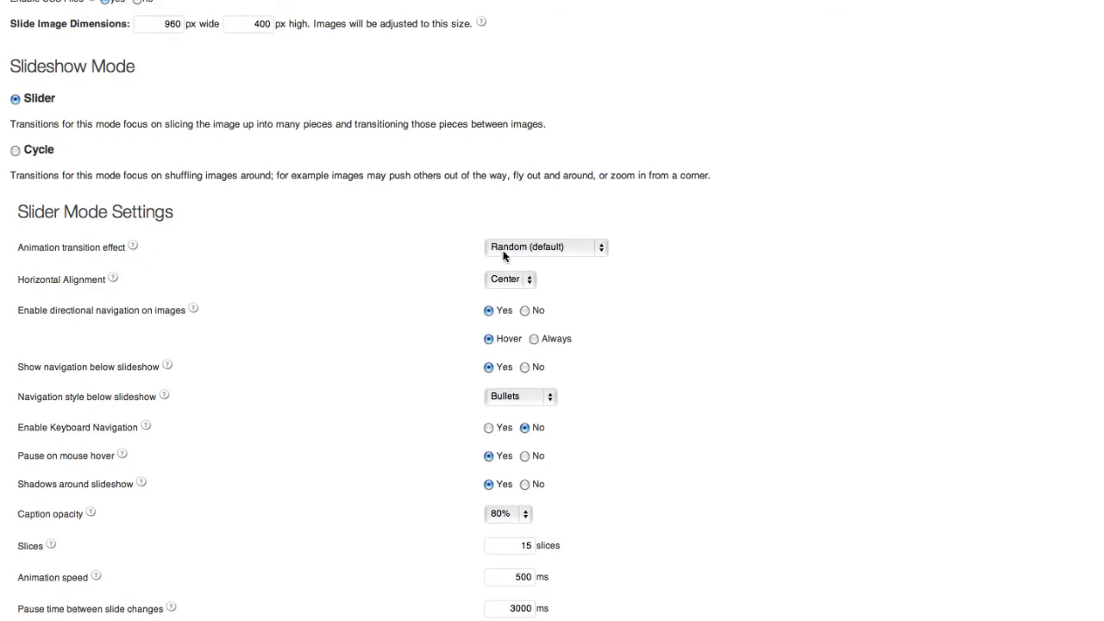
pyautogui.click(546, 246)
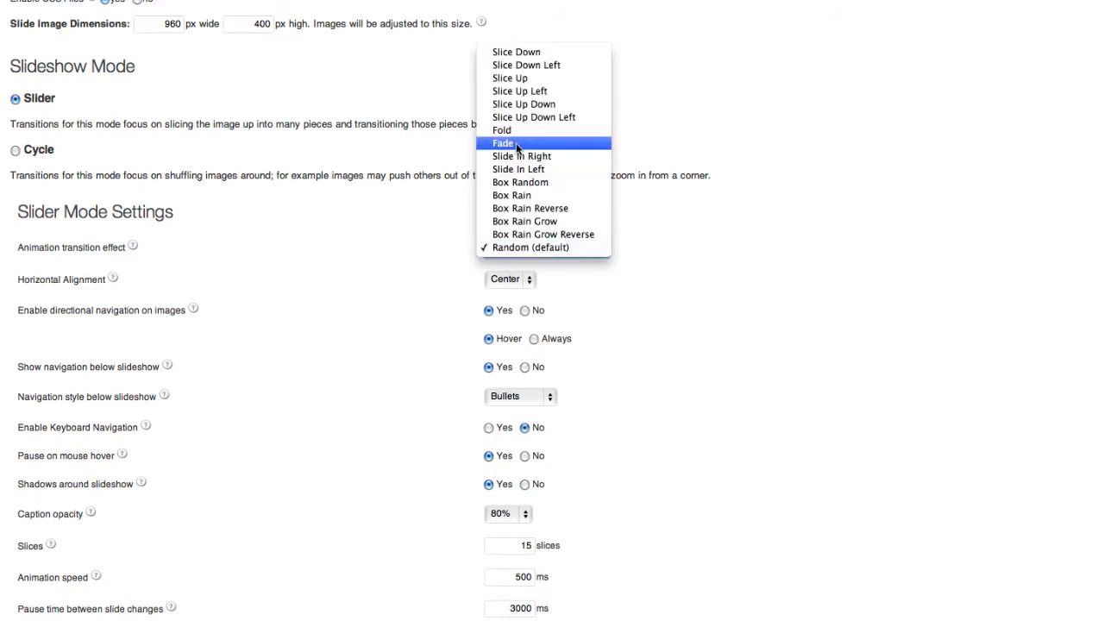
pyautogui.click(503, 144)
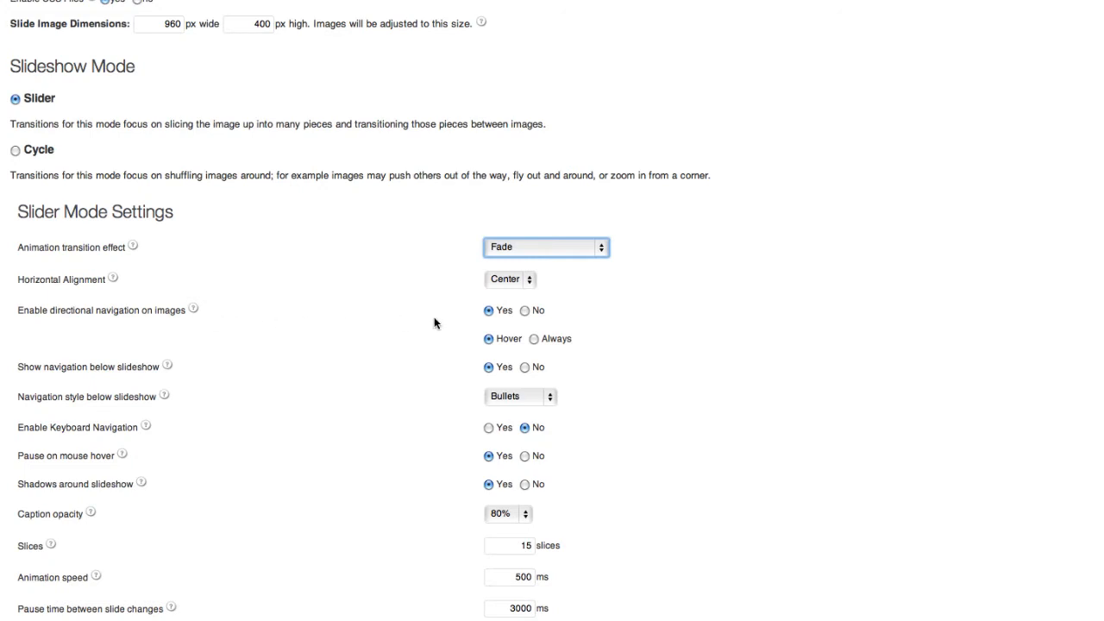
pyautogui.moveTo(448, 324)
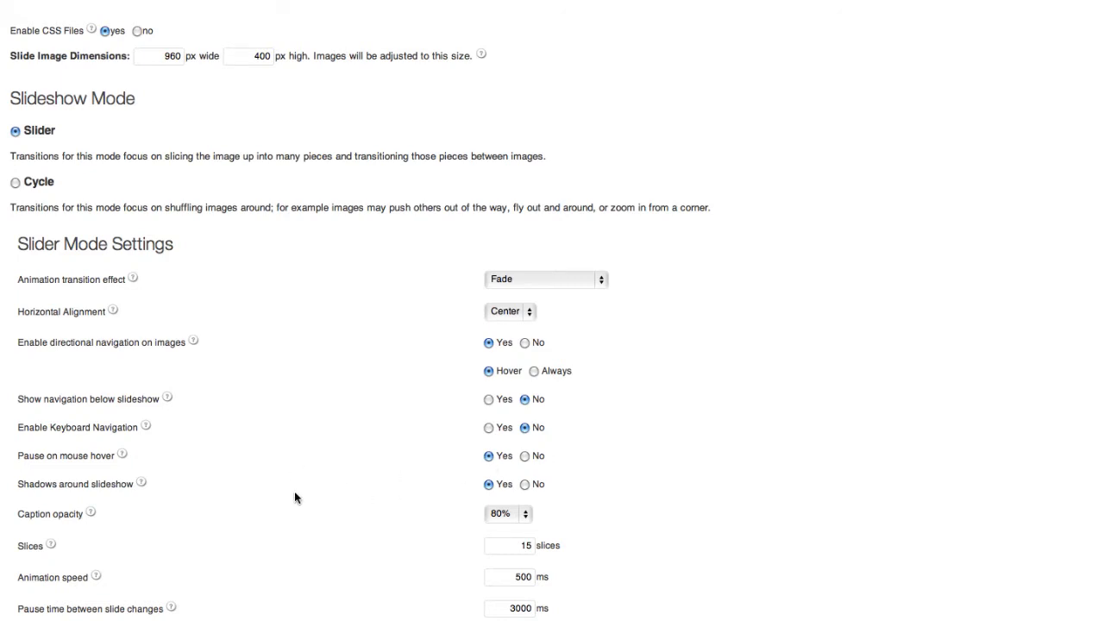
pyautogui.moveTo(481, 488)
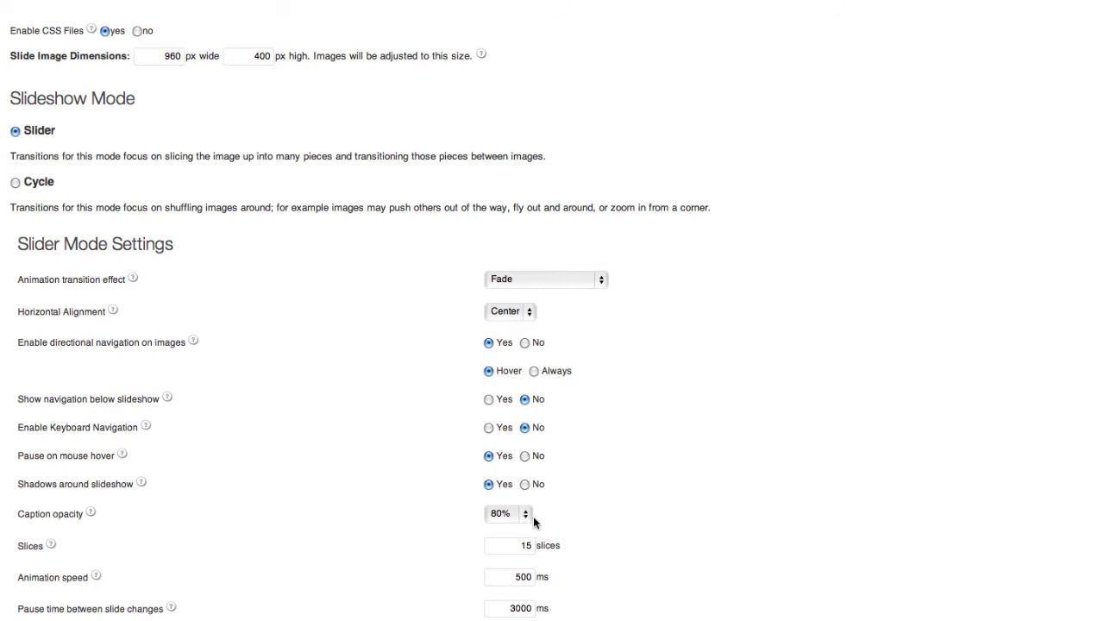
pyautogui.moveTo(554, 559)
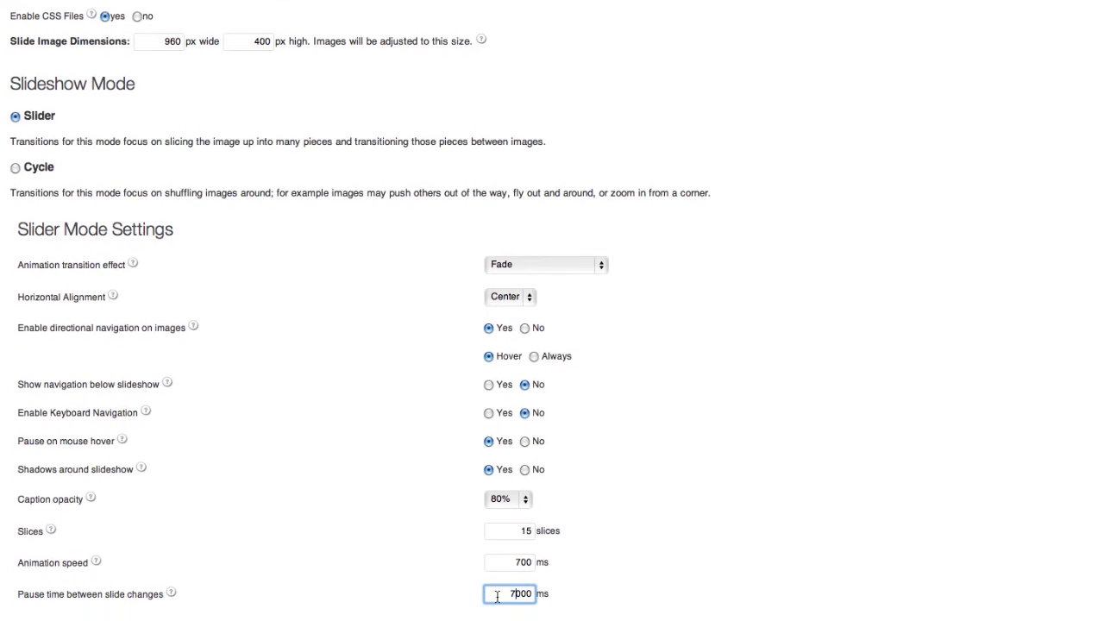
pyautogui.scroll(-3)
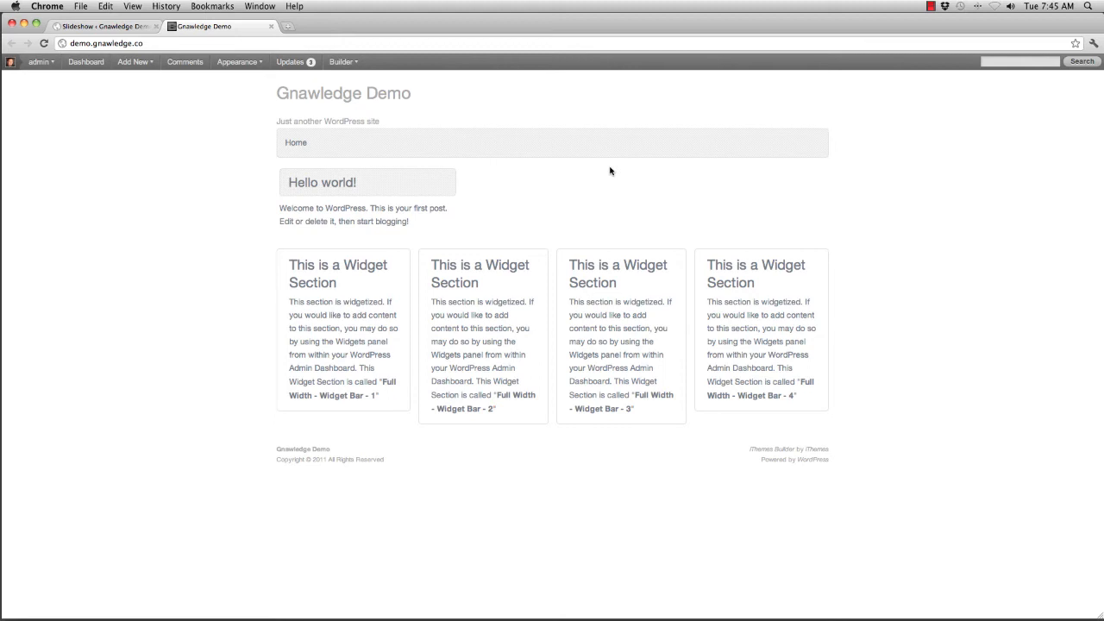
pyautogui.moveTo(436, 184)
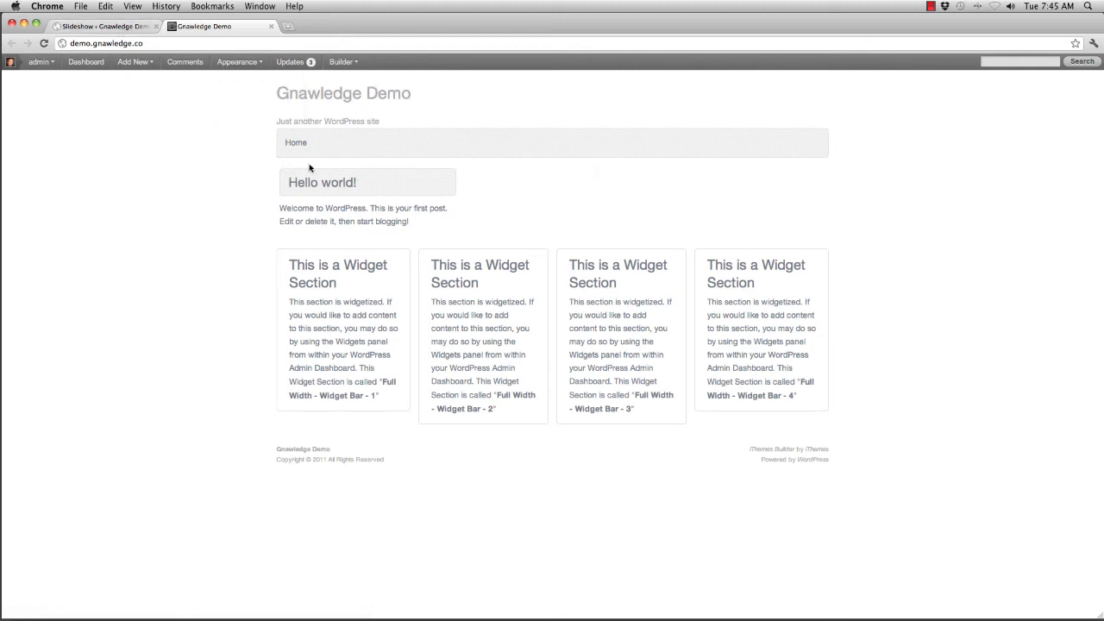
pyautogui.moveTo(338, 167)
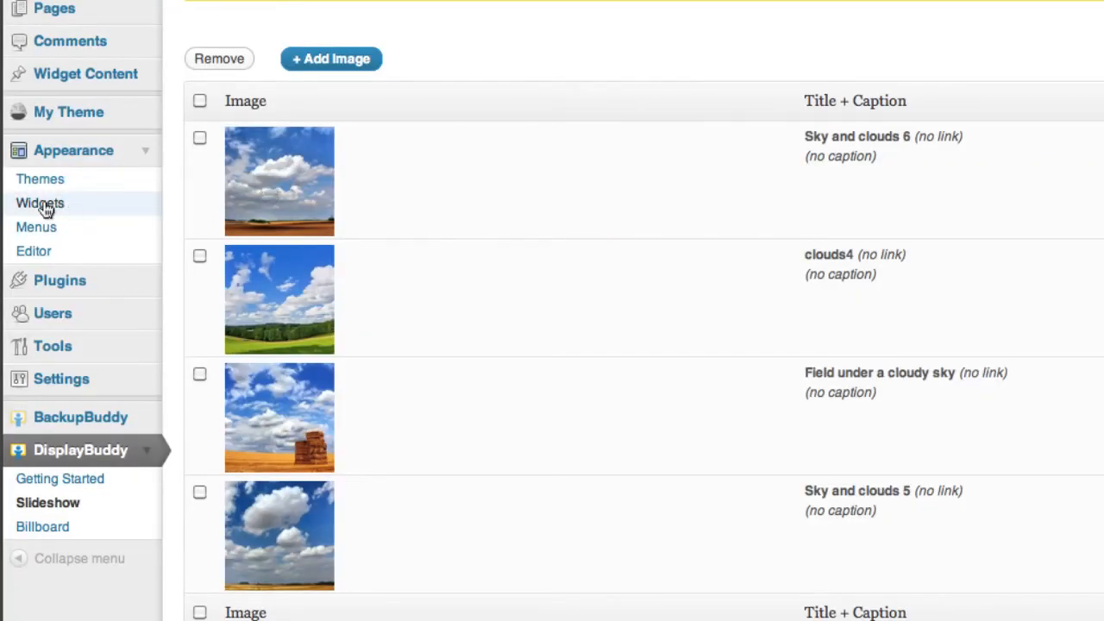
# Go to Appearance > Widgets to place the Main Slideshow widget
pyautogui.click(40, 203)
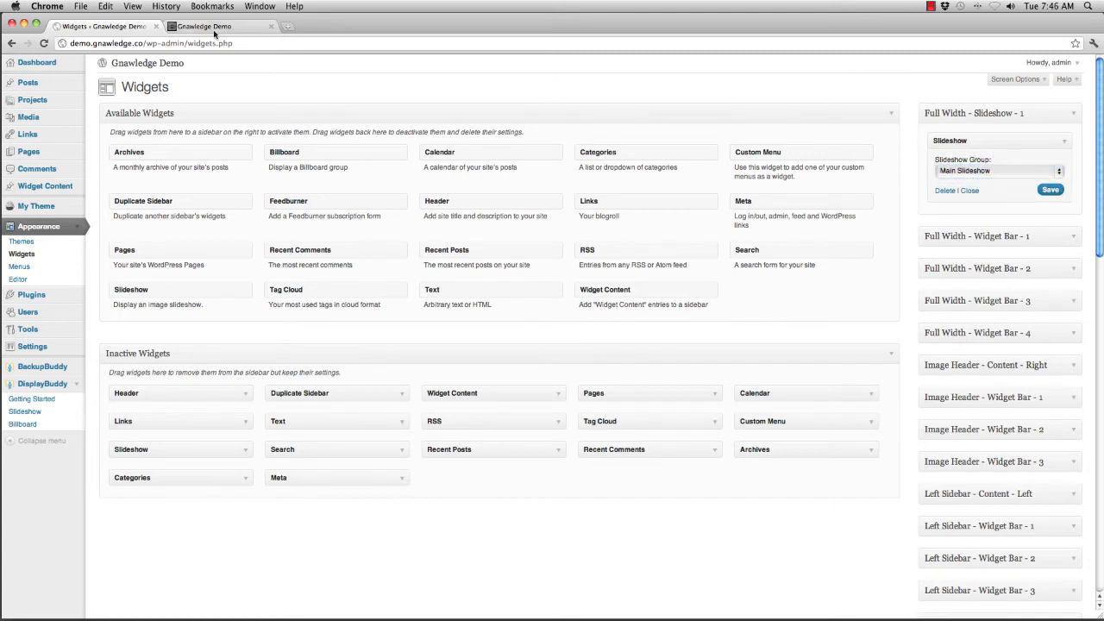
pyautogui.rightClick(203, 26)
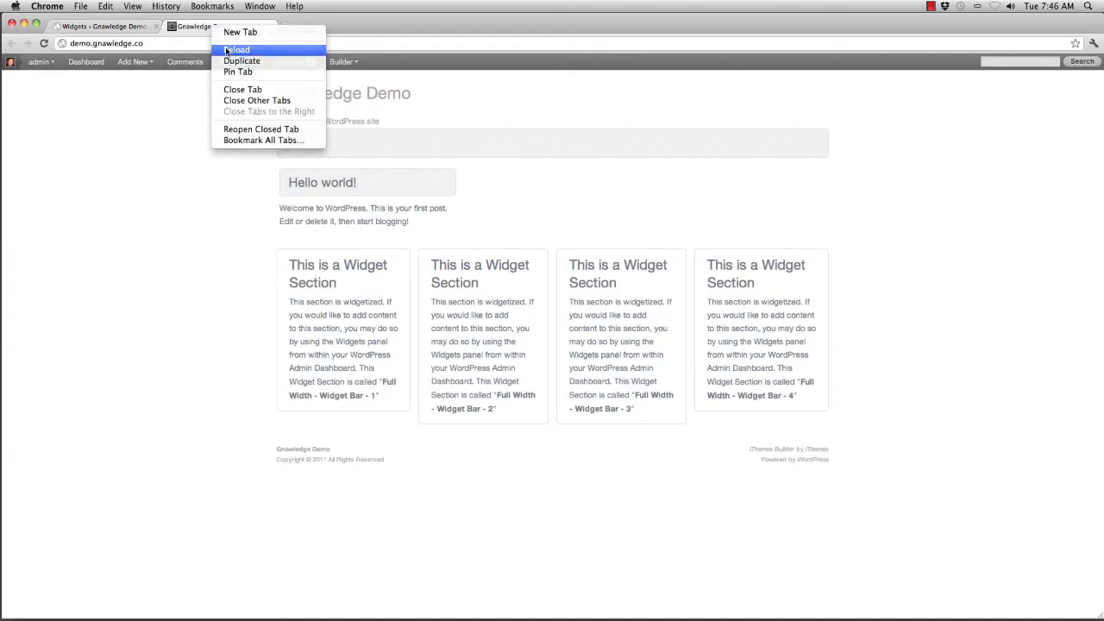
pyautogui.click(236, 50)
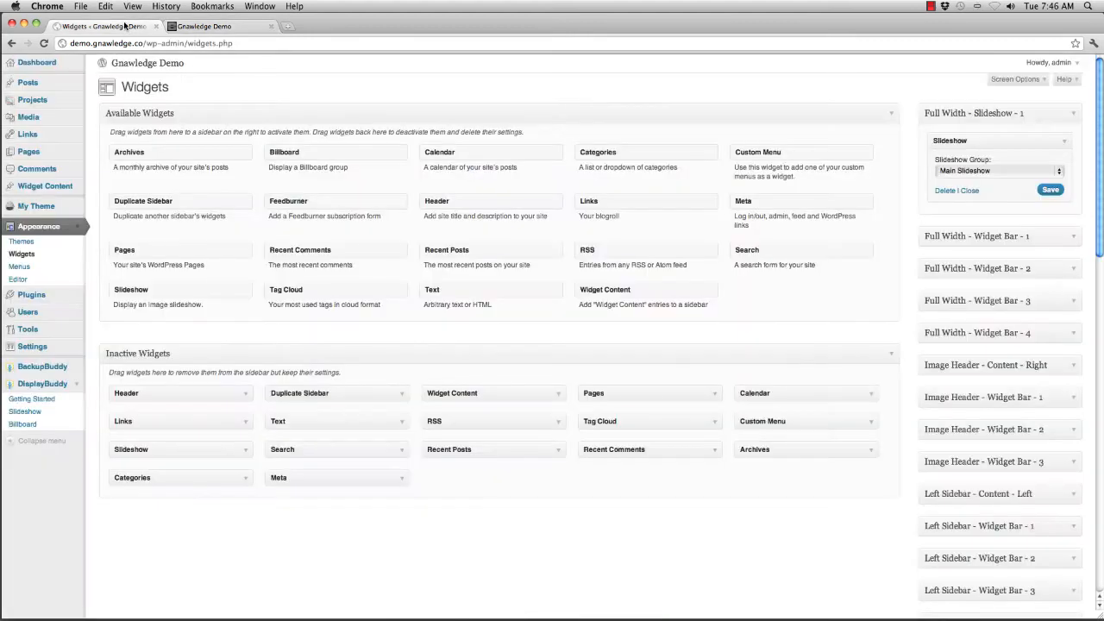
# Switch the slideshow transition effect to Random
pyautogui.click(25, 412)
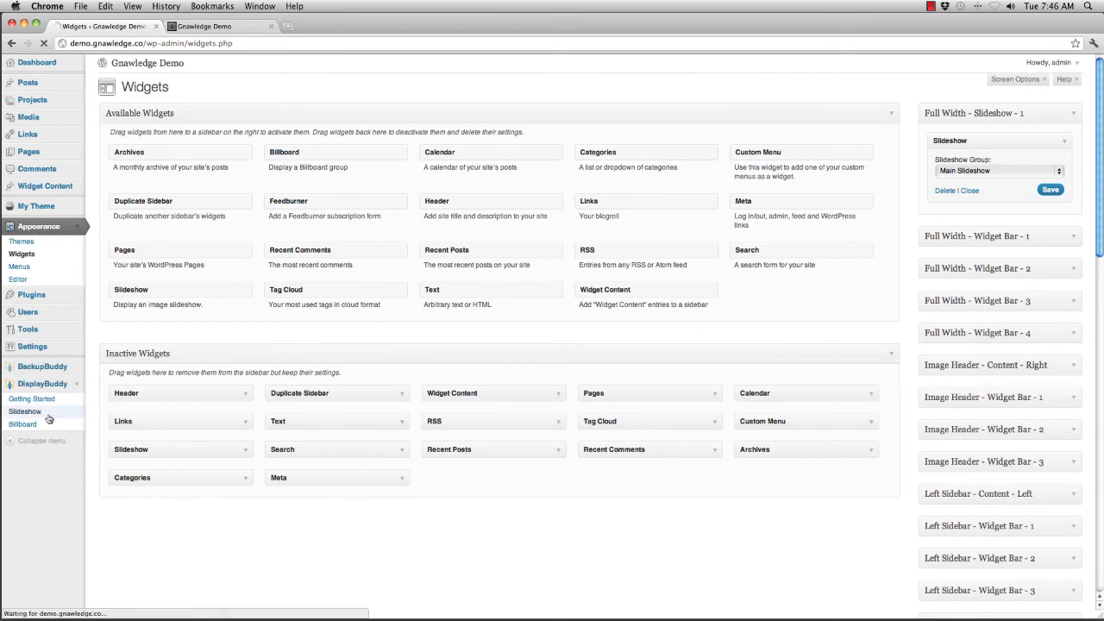
pyautogui.click(25, 412)
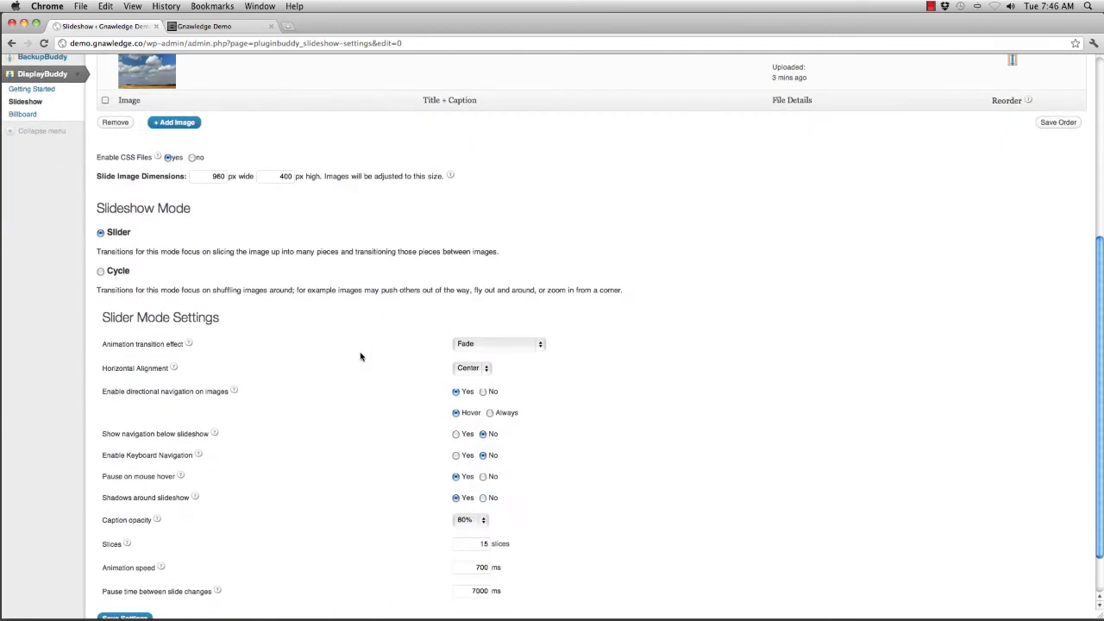
pyautogui.click(498, 344)
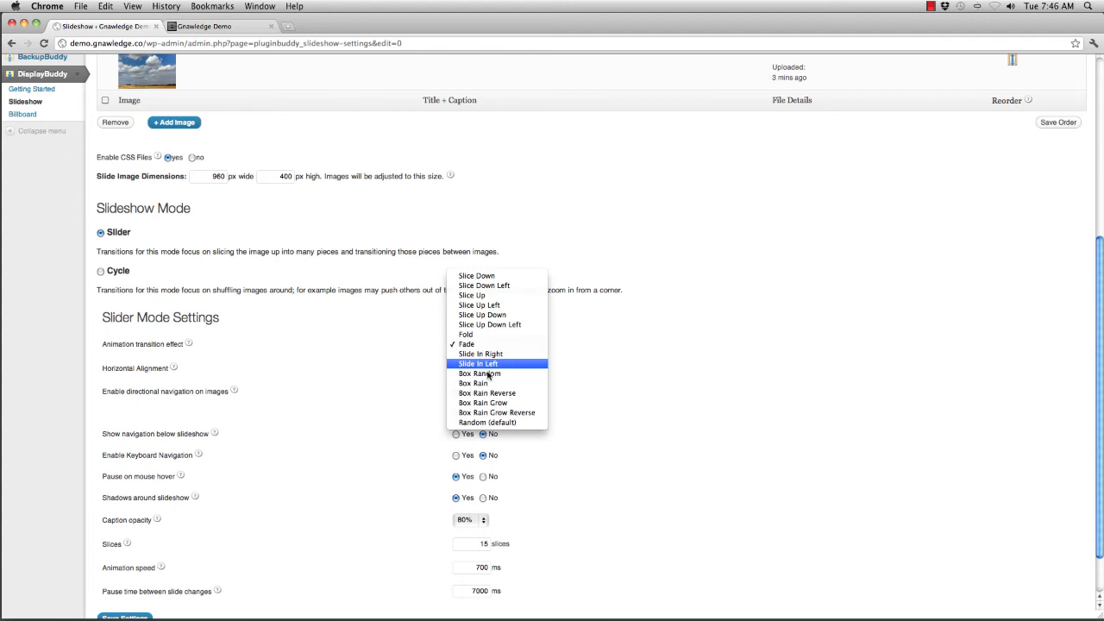
pyautogui.moveTo(487, 373)
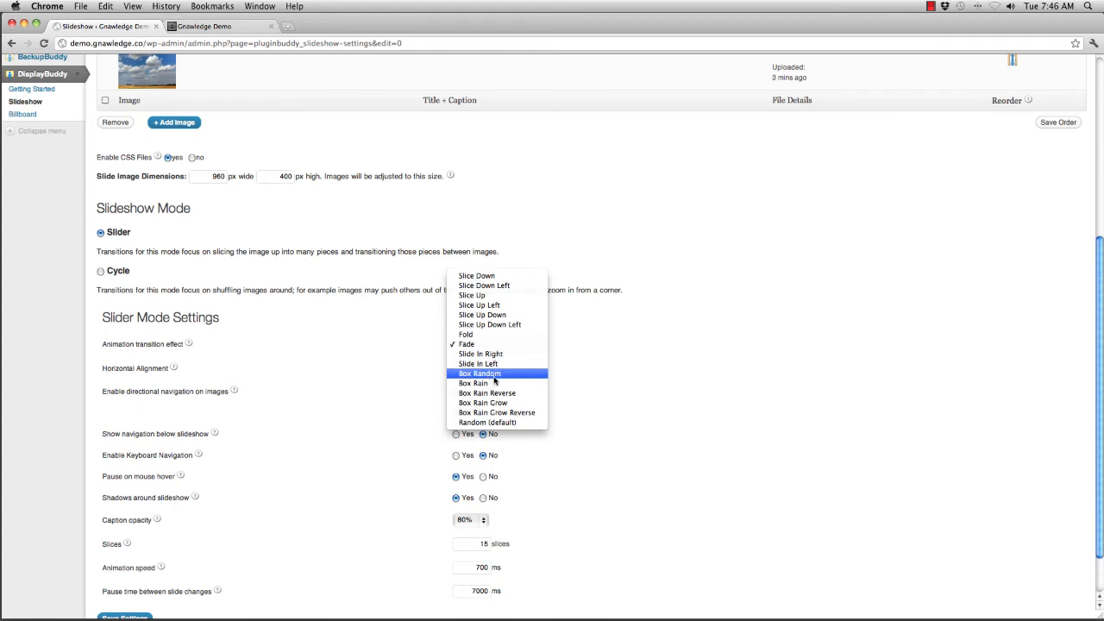
pyautogui.click(487, 423)
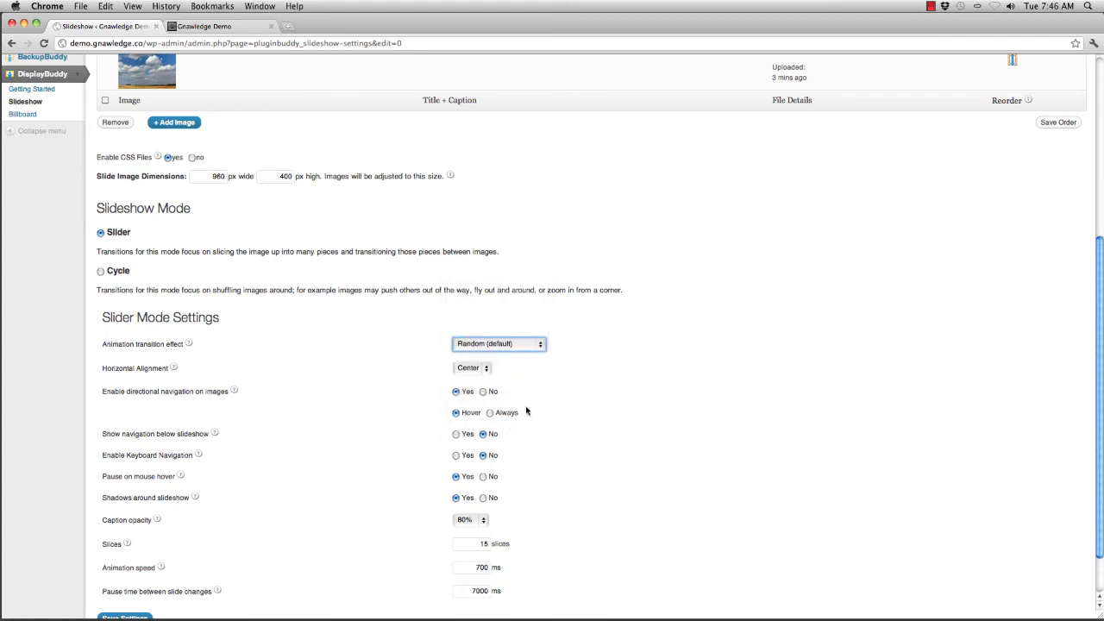
# Set animation speed to 500 ms, save the settings, and reload the home page
pyautogui.scroll(-3)
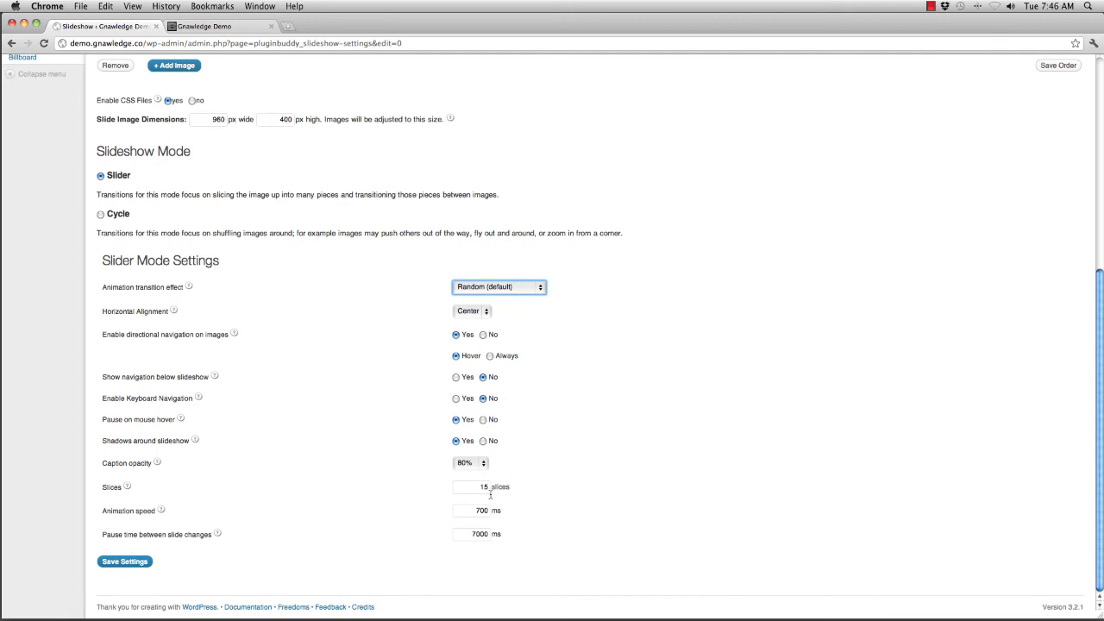
pyautogui.click(472, 510)
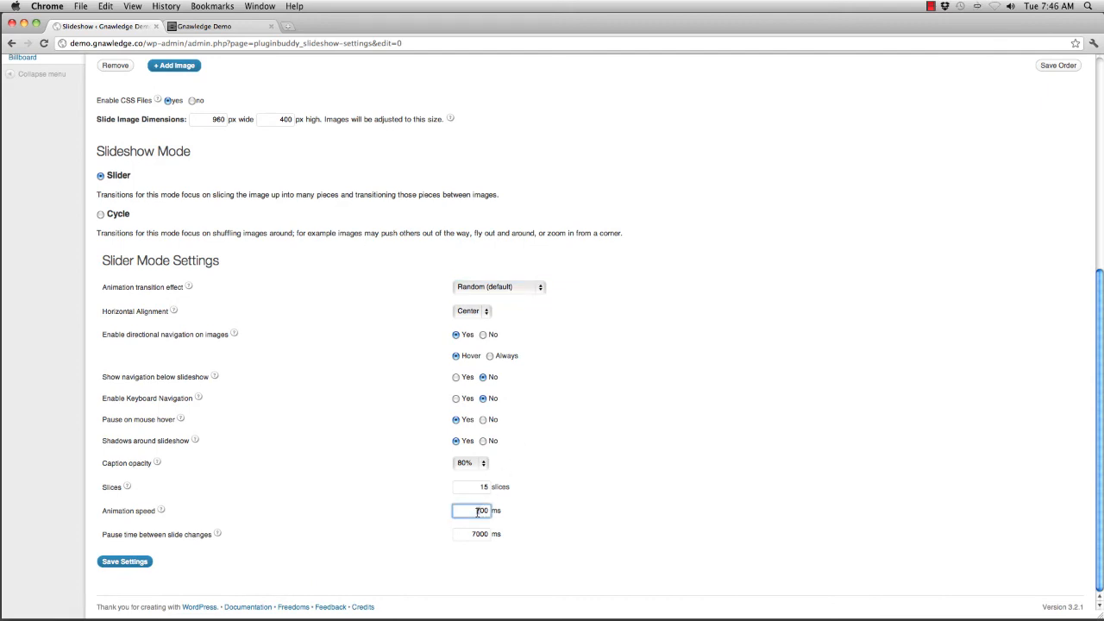
pyautogui.write('500')
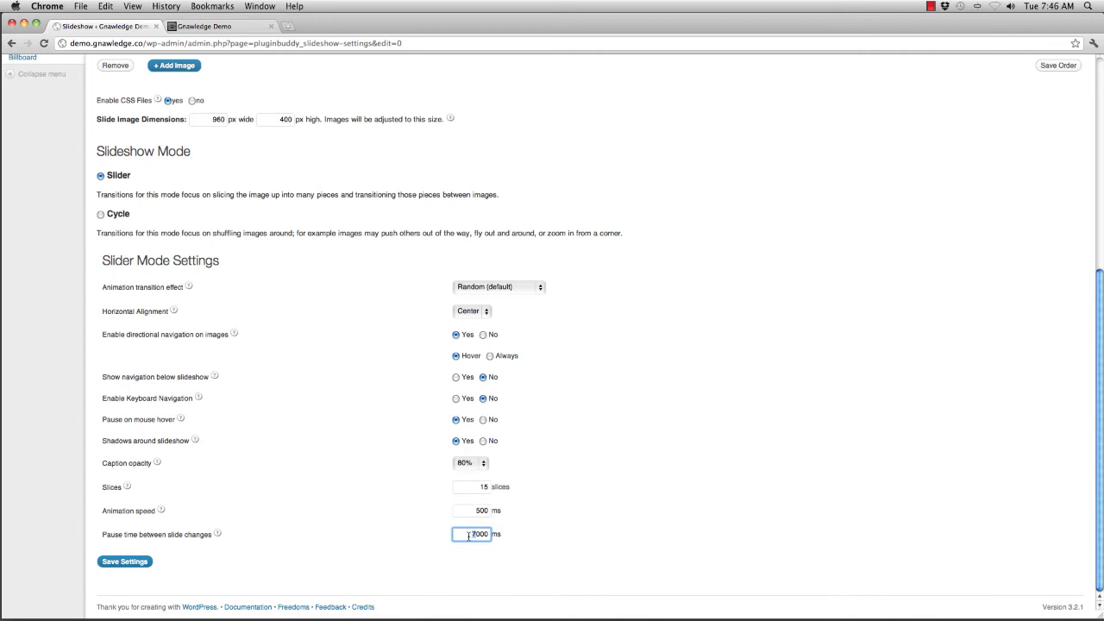
pyautogui.click(124, 560)
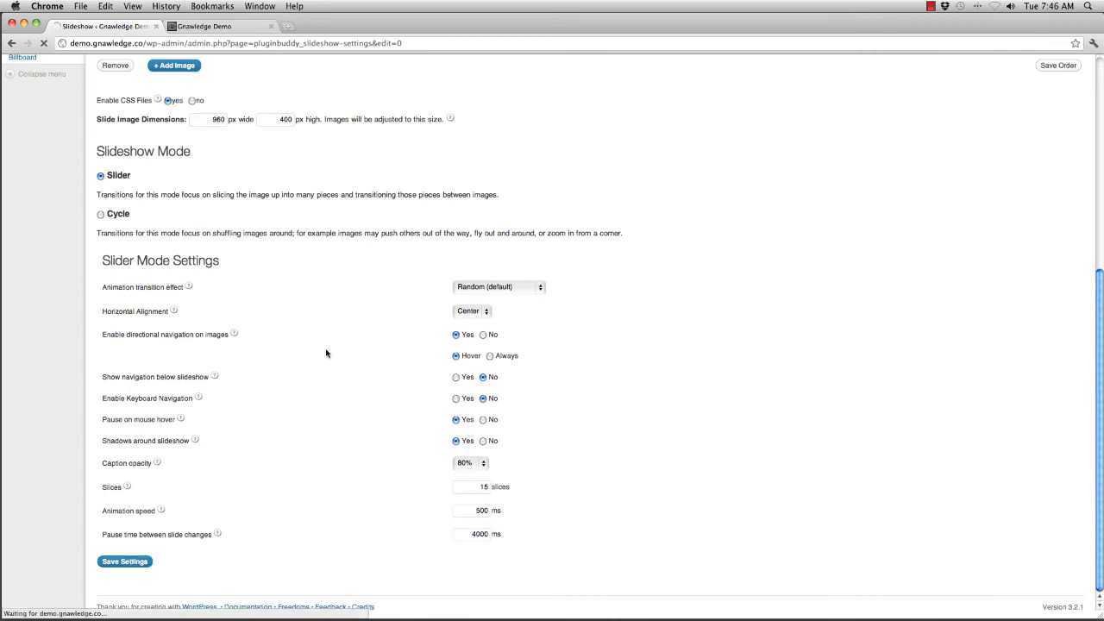
pyautogui.rightClick(203, 26)
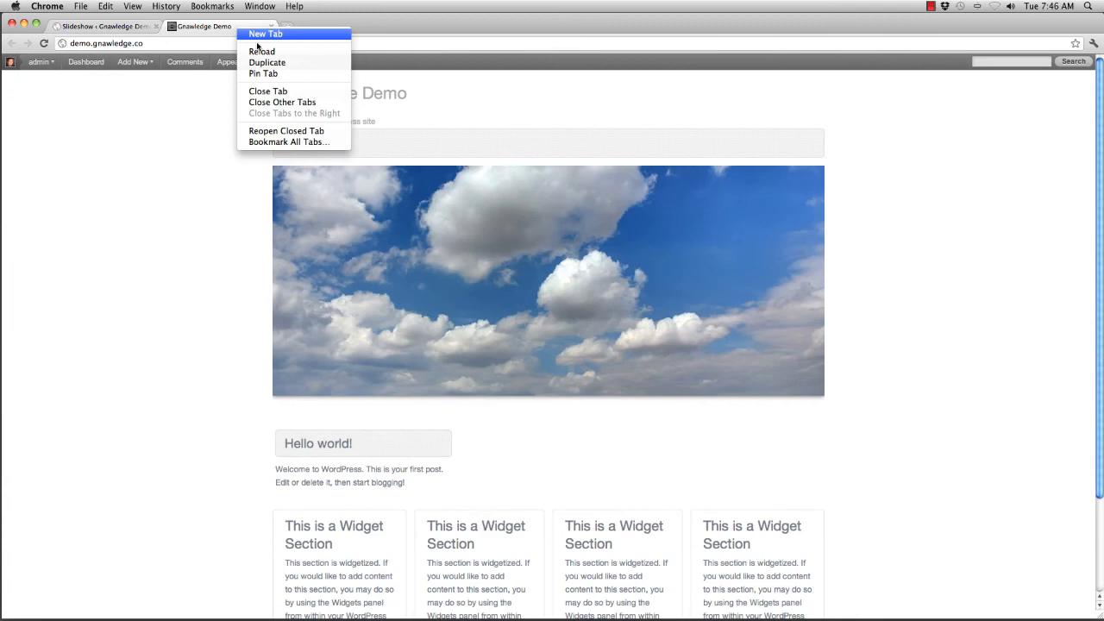
pyautogui.click(262, 51)
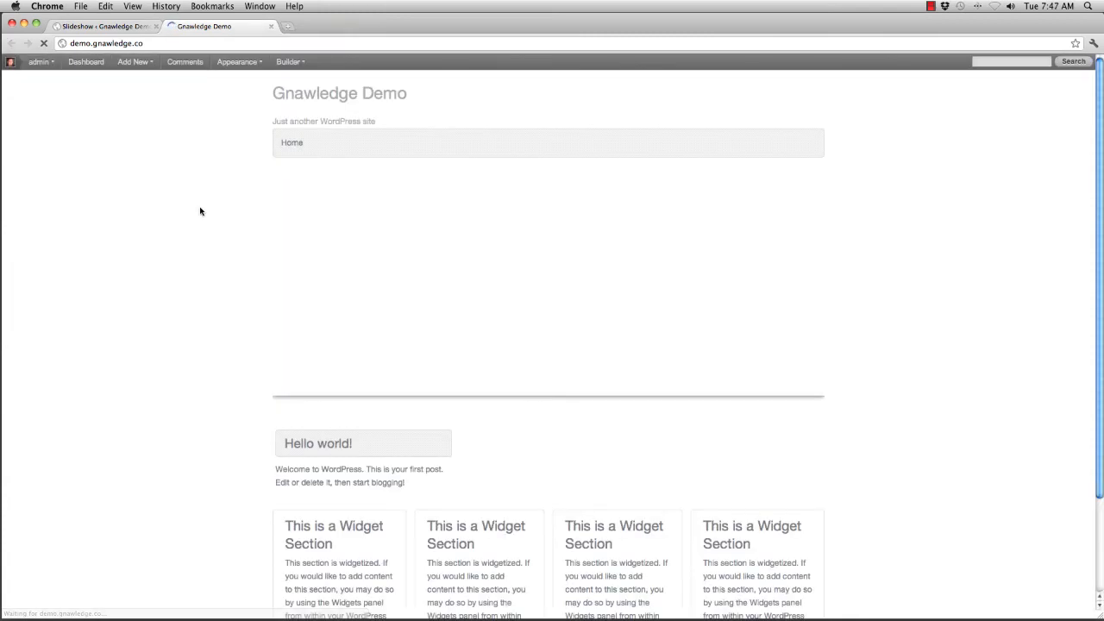